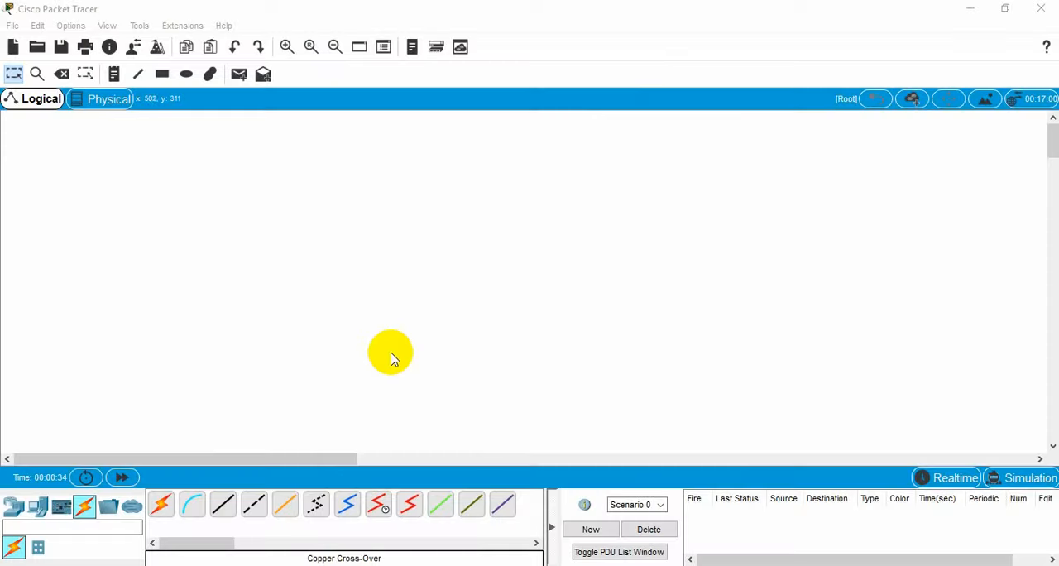
pyautogui.moveTo(182, 223)
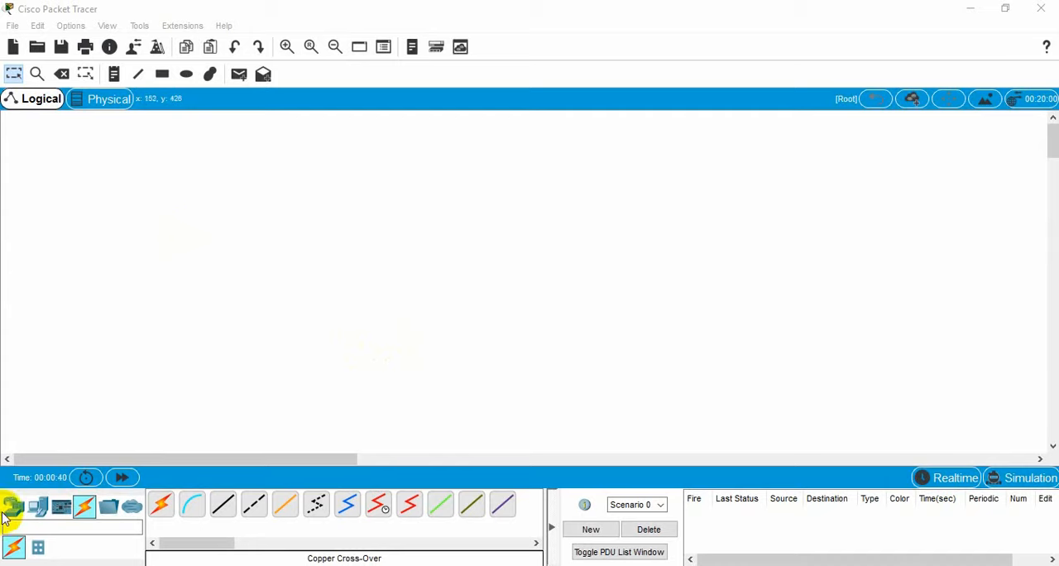
# - Place Router0 and two laptops, cabling each laptop to the router with Copper Cross-Over
pyautogui.click(13, 506)
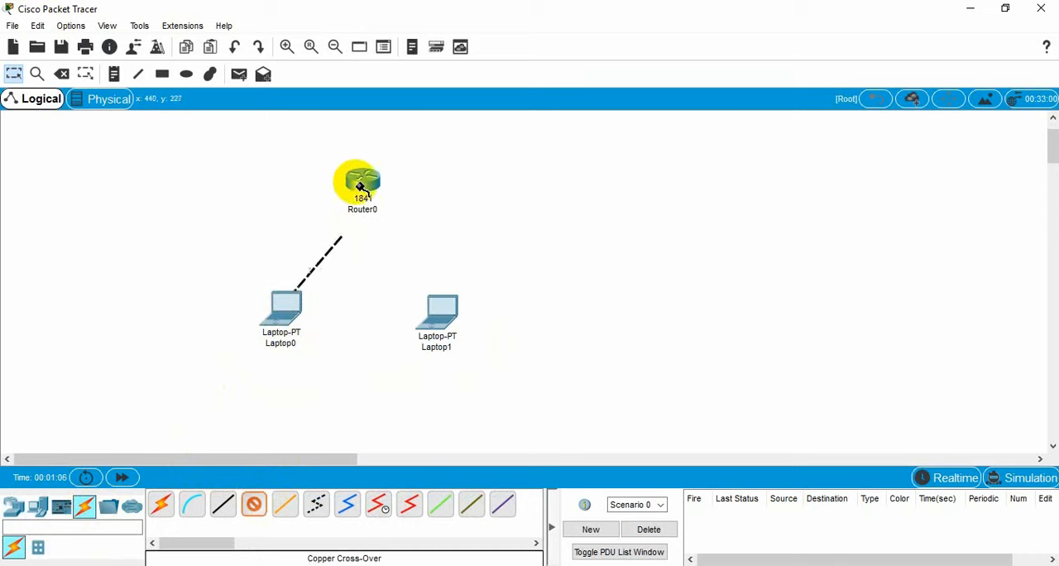
pyautogui.click(358, 181)
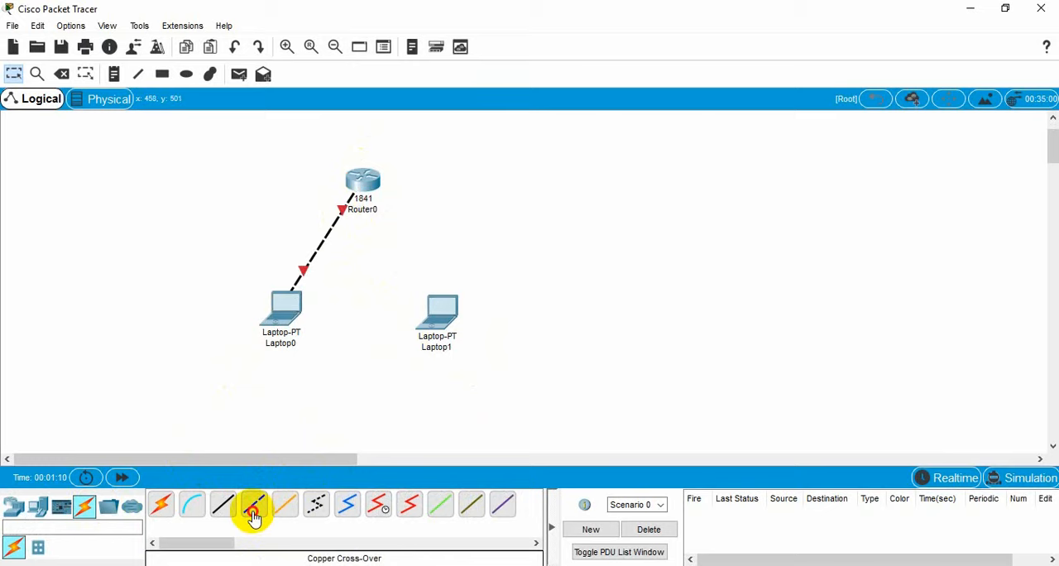
pyautogui.click(437, 314)
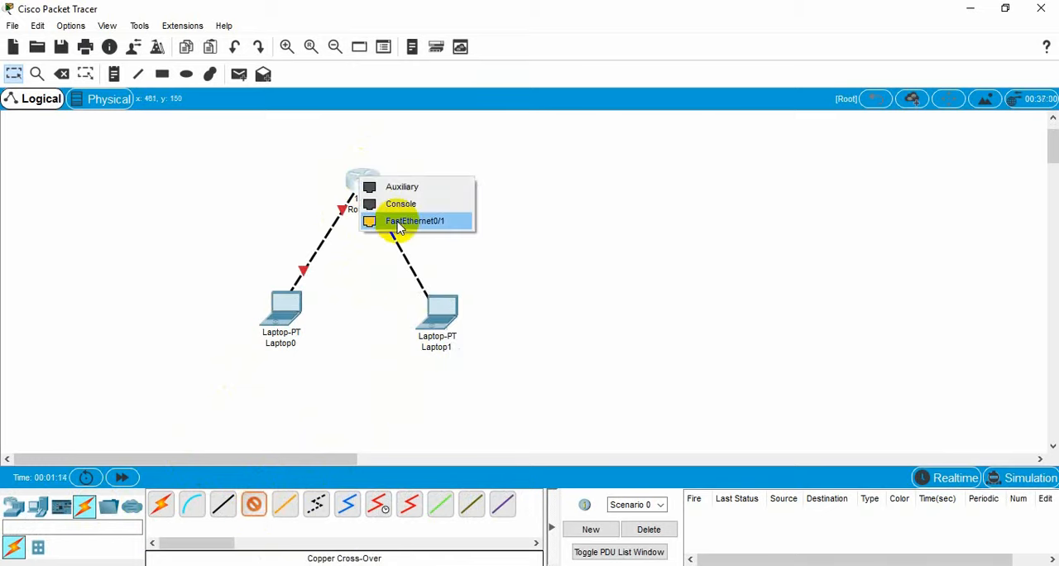
pyautogui.click(413, 222)
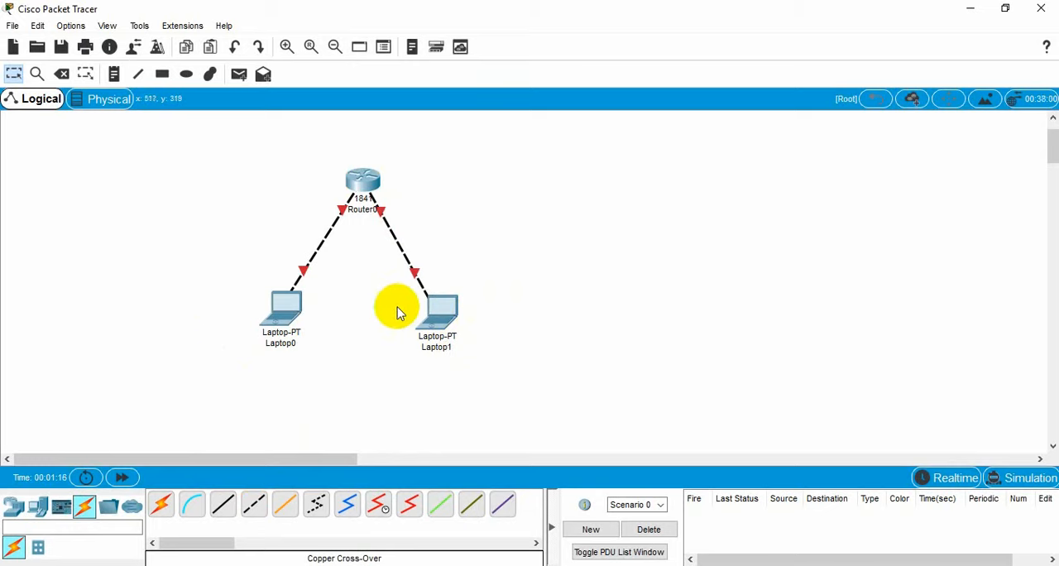
pyautogui.moveTo(212, 154)
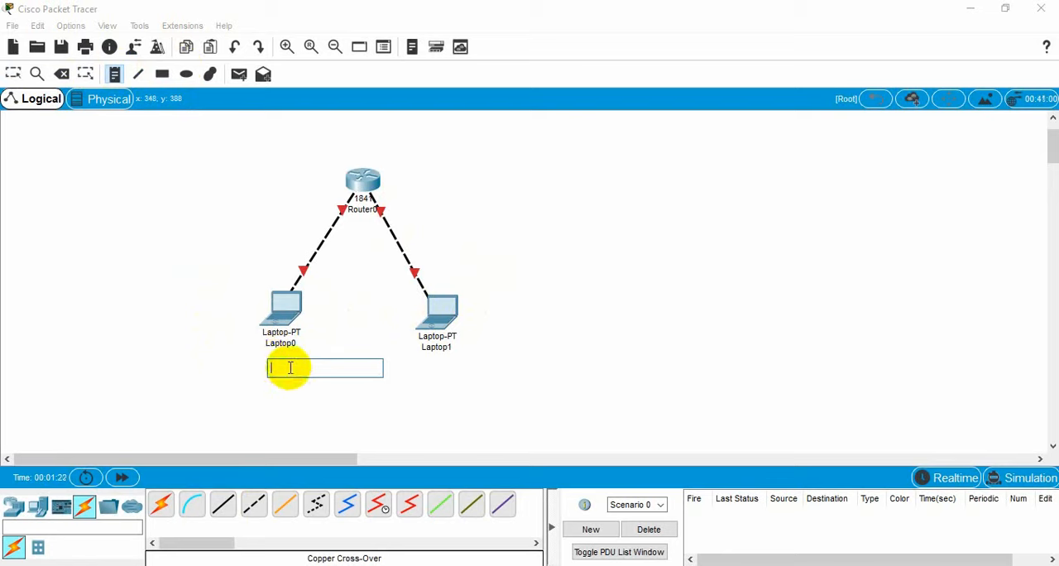
# - Add the note 192.167.1.2 below Laptop0
pyautogui.write('192.')
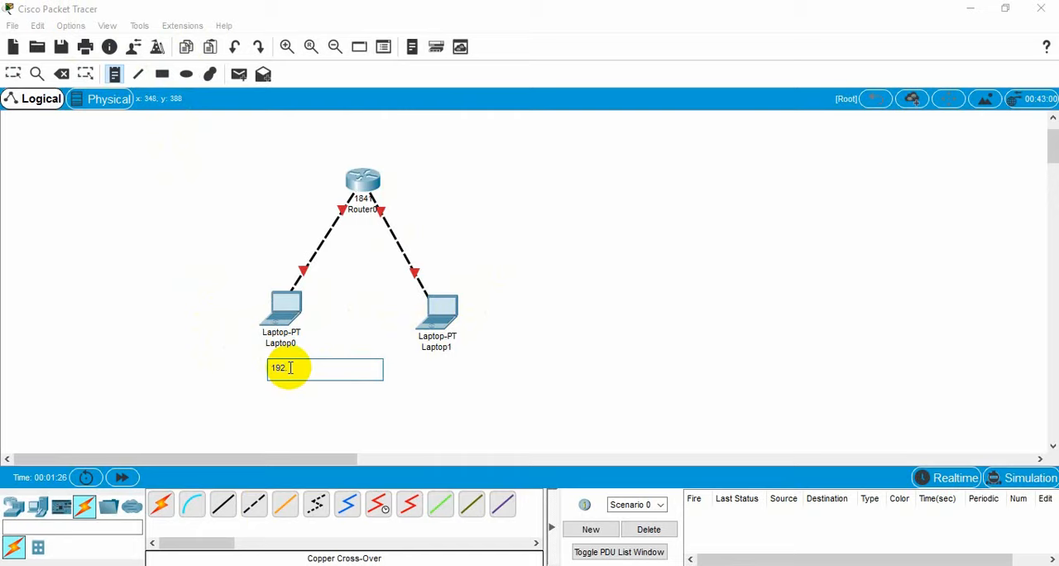
pyautogui.write('167')
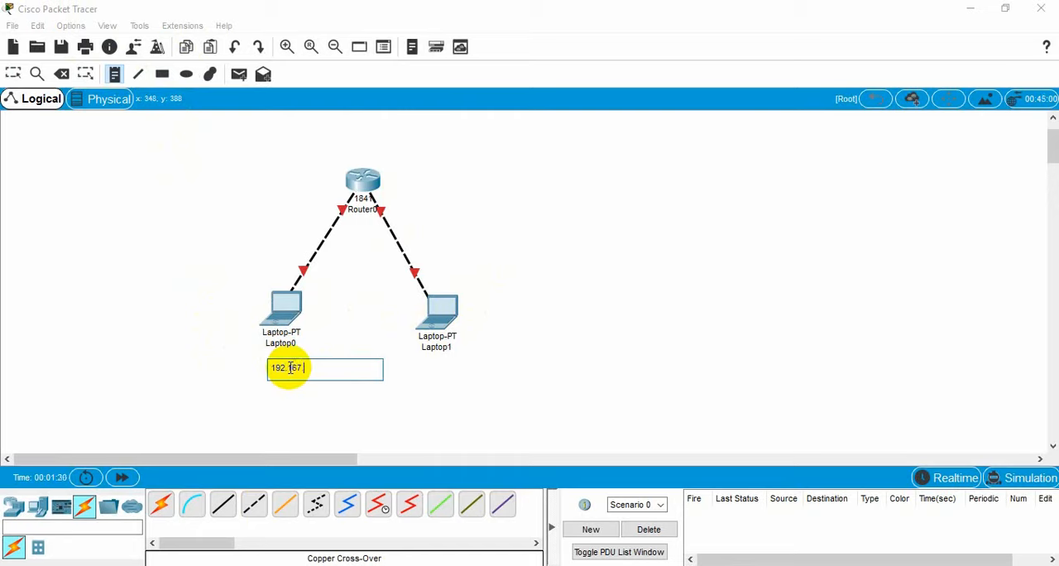
pyautogui.write('.1.2')
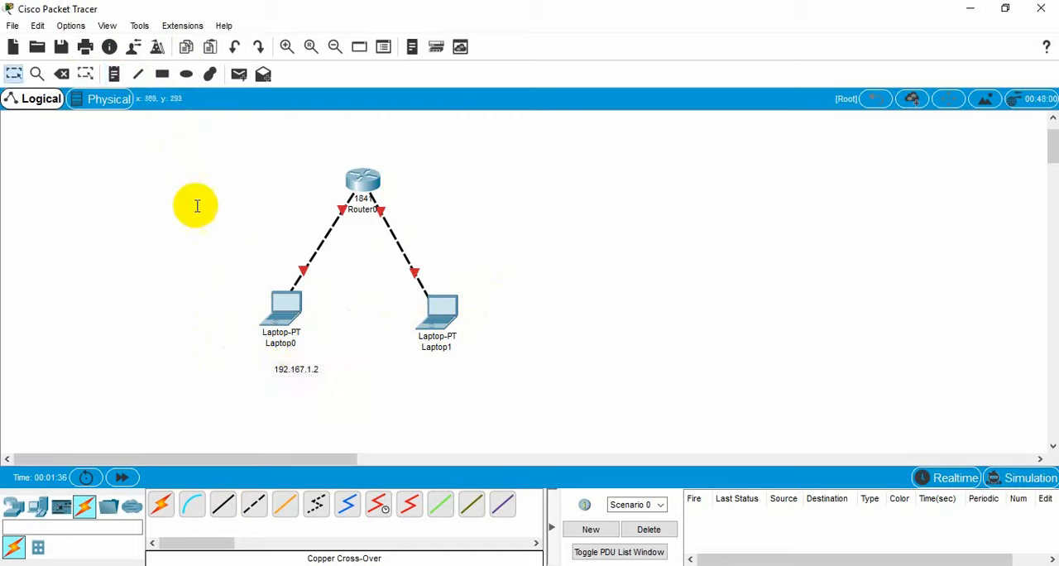
pyautogui.moveTo(405, 362)
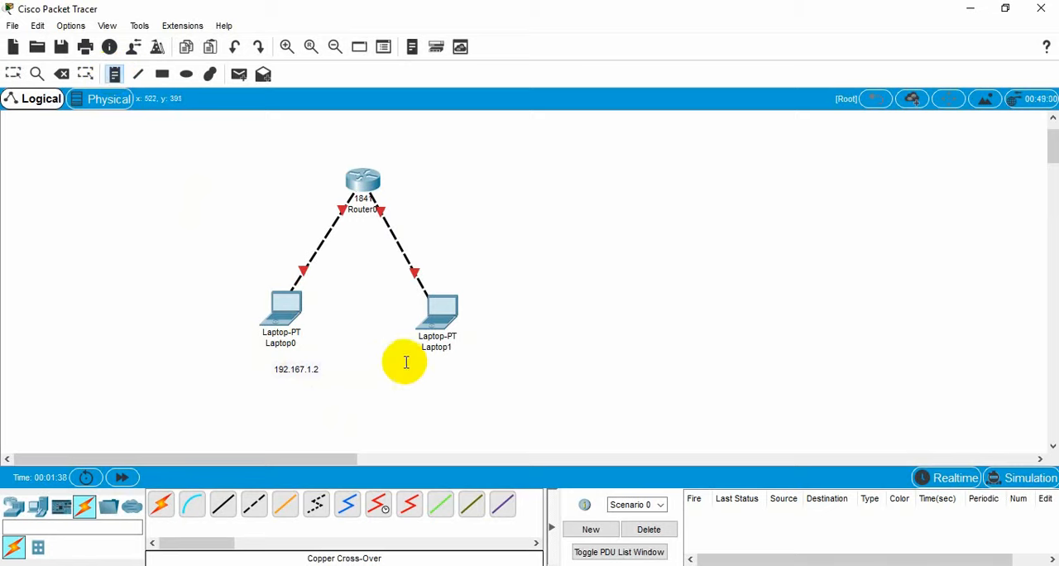
# - Add the note 192.167.2.2 below Laptop1 and return to the Select tool
pyautogui.click(428, 370)
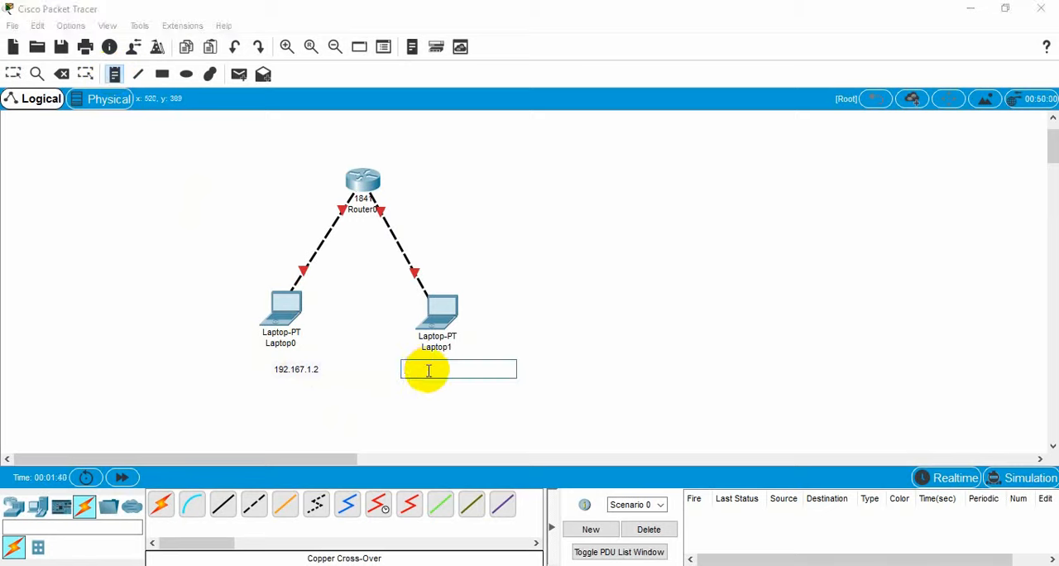
pyautogui.write('192.')
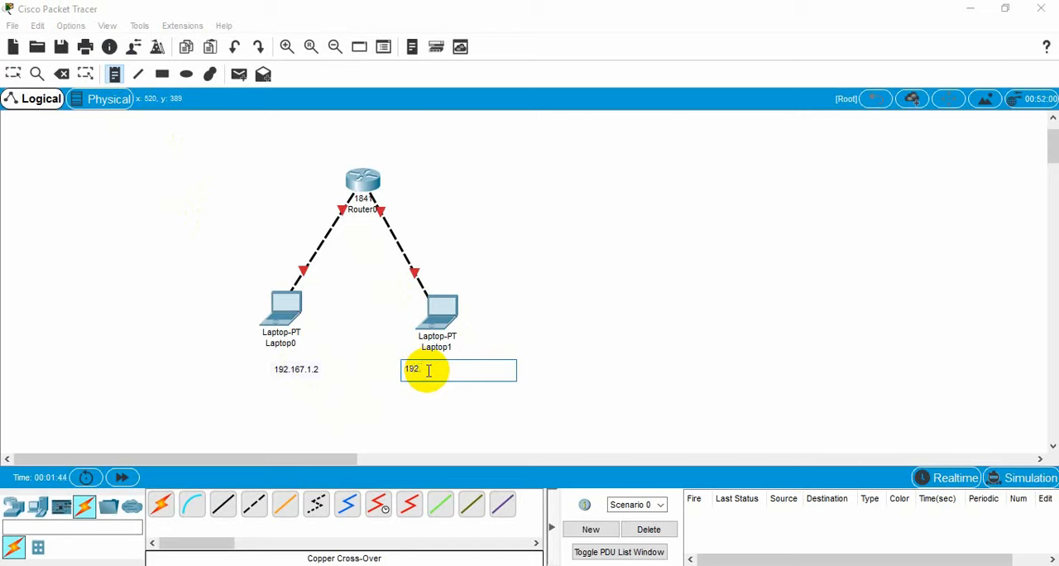
pyautogui.write('167.2.2')
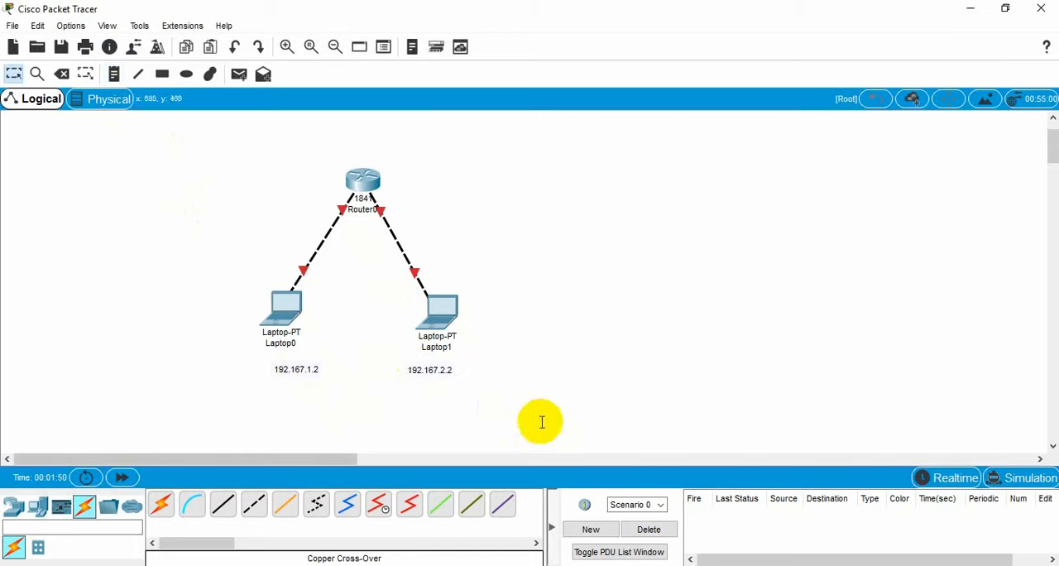
pyautogui.moveTo(9, 69)
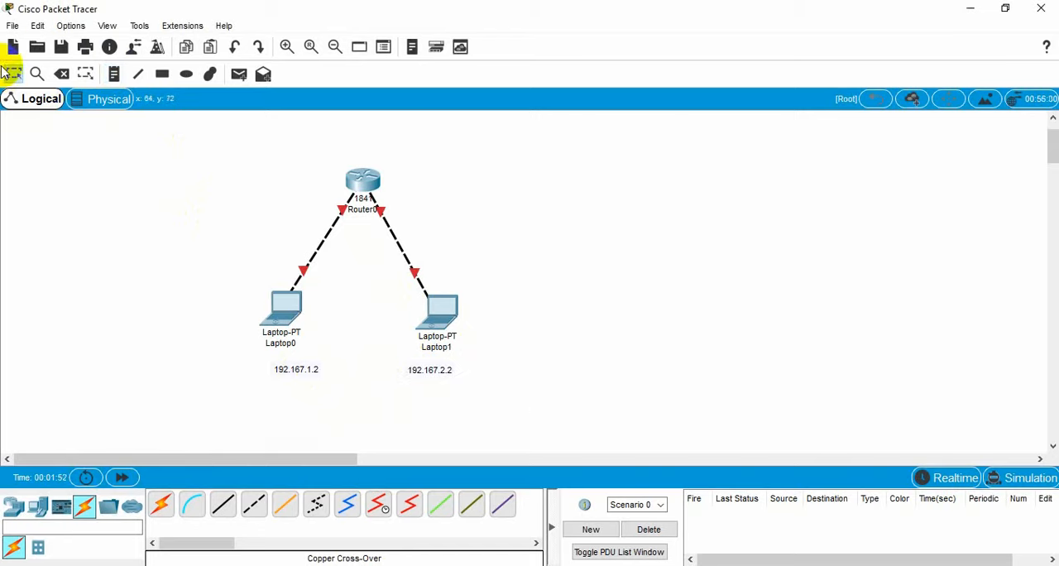
pyautogui.click(295, 368)
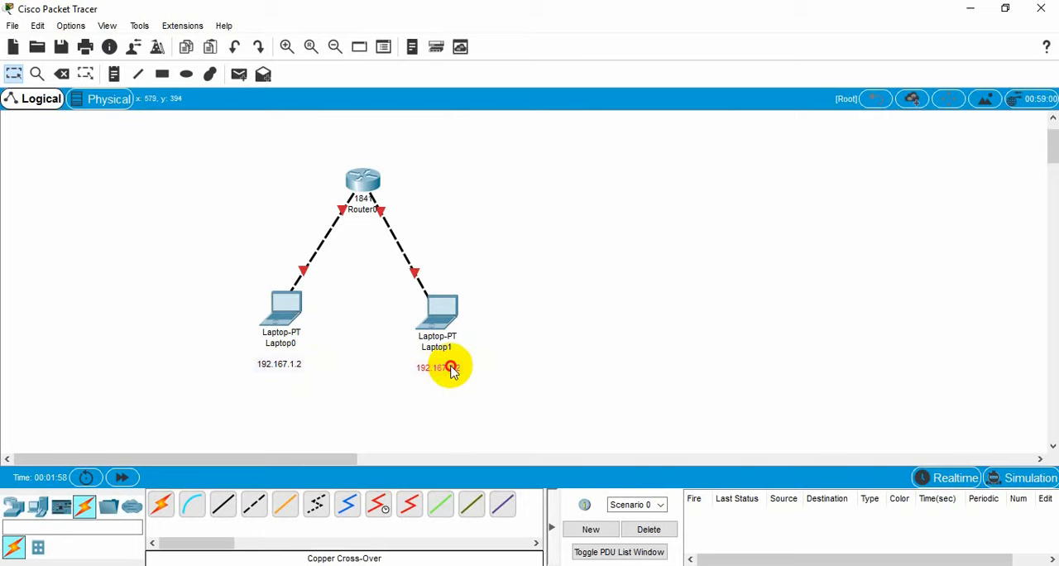
# - Bring up Laptop0's Desktop IP Configuration window
pyautogui.doubleClick(437, 367)
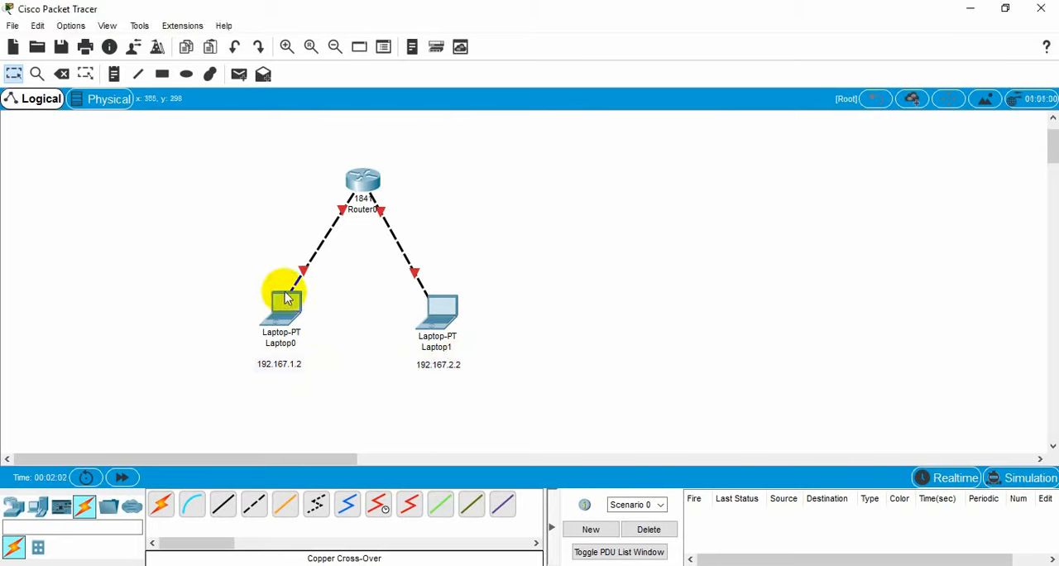
pyautogui.doubleClick(281, 298)
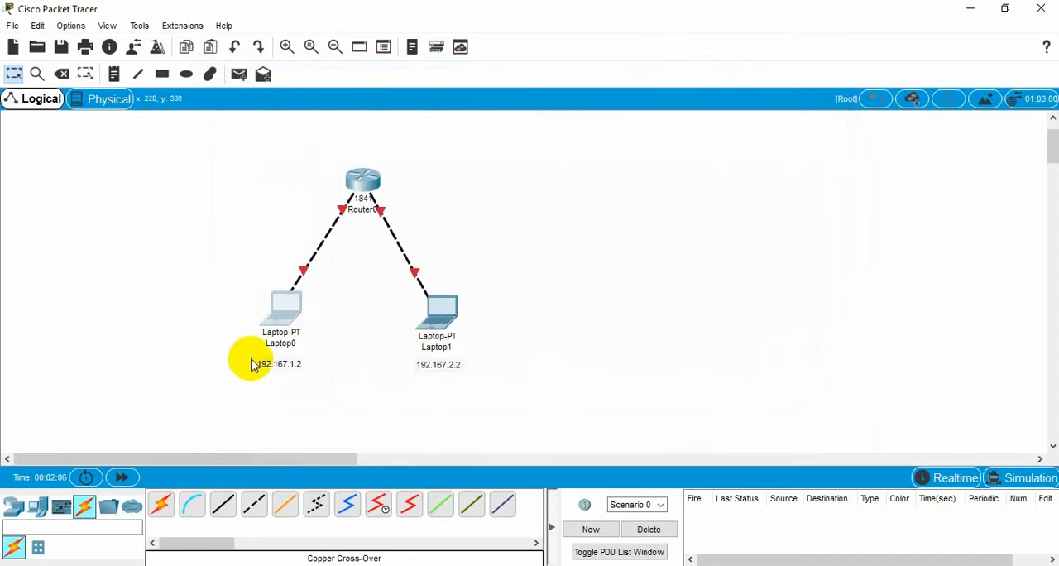
pyautogui.doubleClick(280, 364)
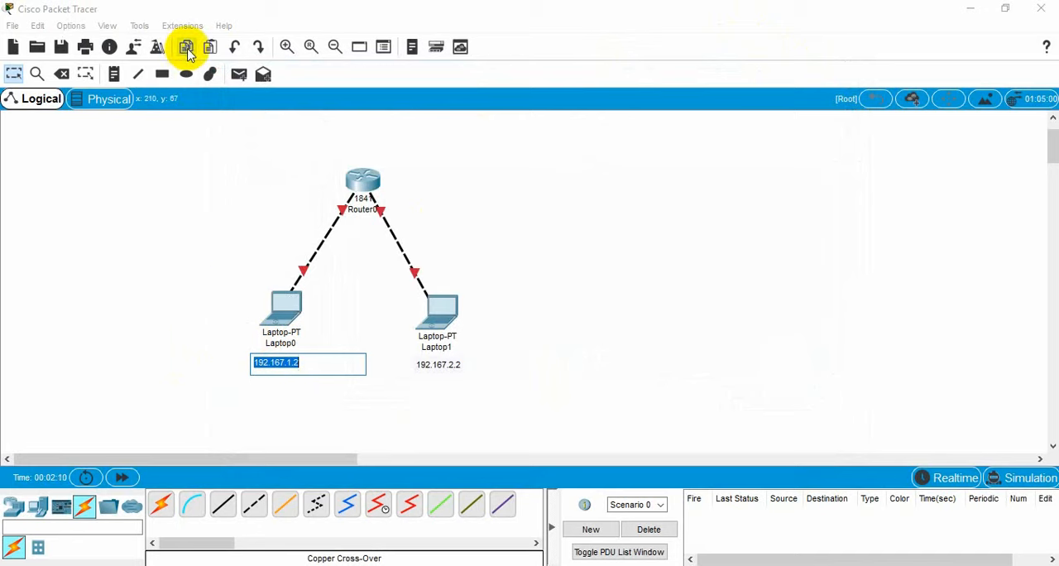
pyautogui.doubleClick(281, 311)
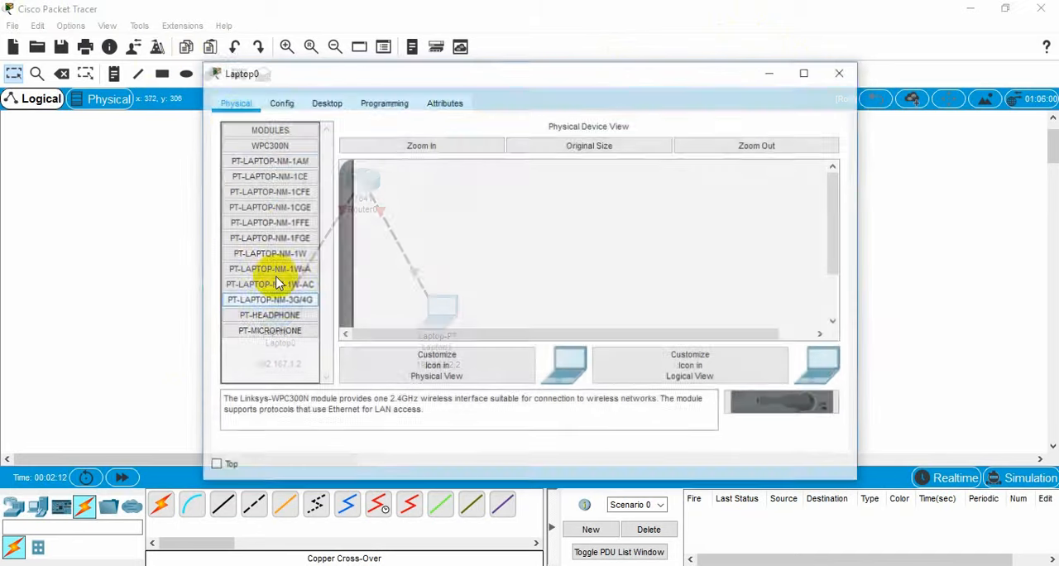
pyautogui.click(324, 103)
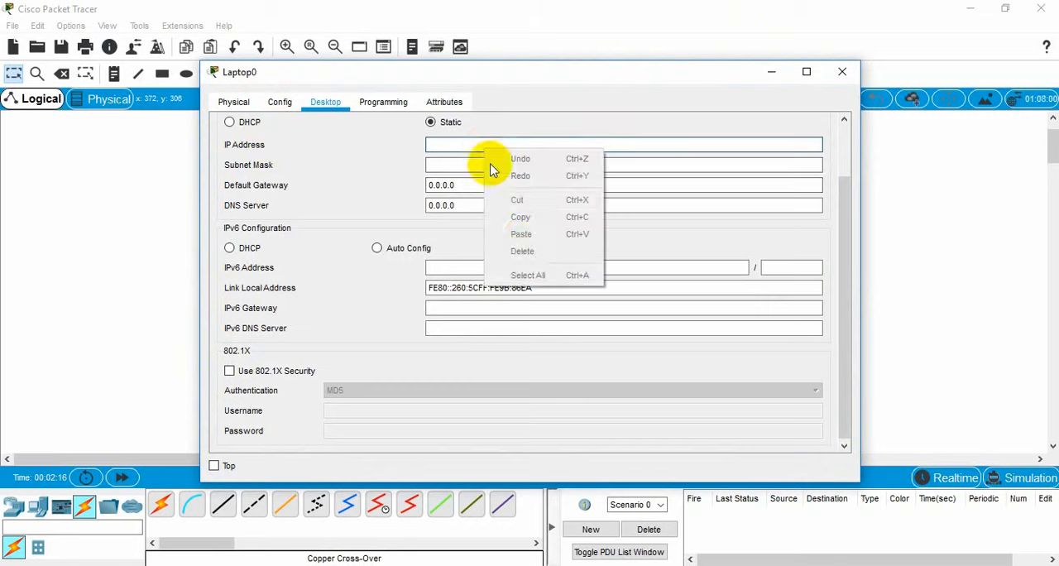
pyautogui.moveTo(797, 42)
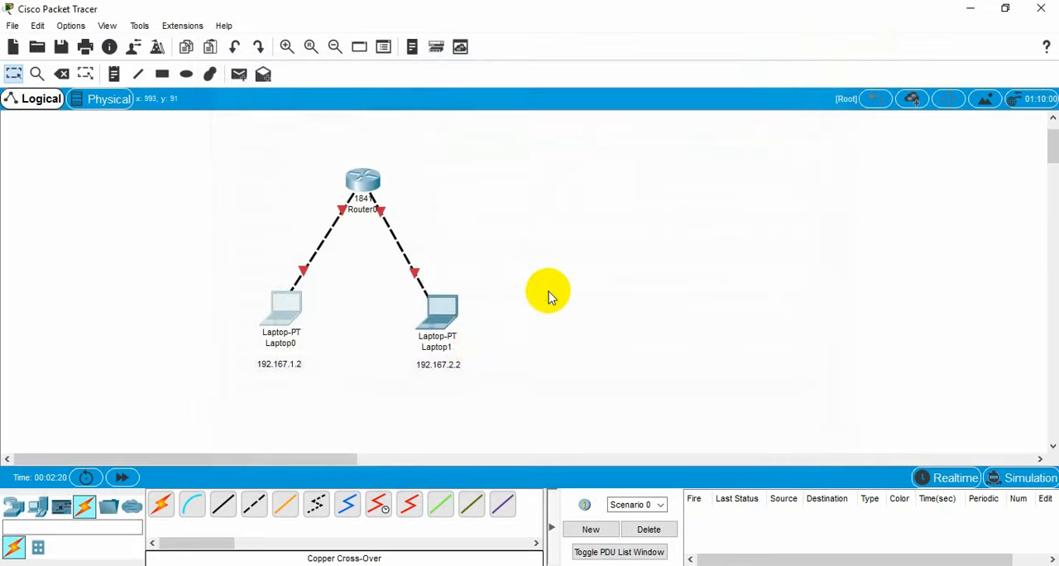
pyautogui.doubleClick(278, 364)
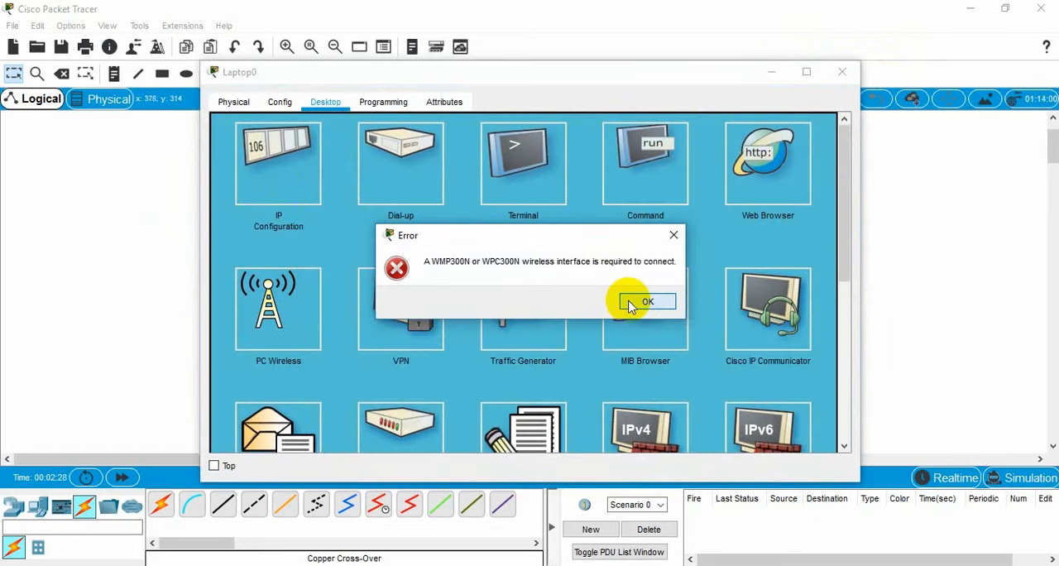
# - Give Laptop0 static IP 192.167.1.2 with subnet mask 255.255.255.0
pyautogui.click(647, 301)
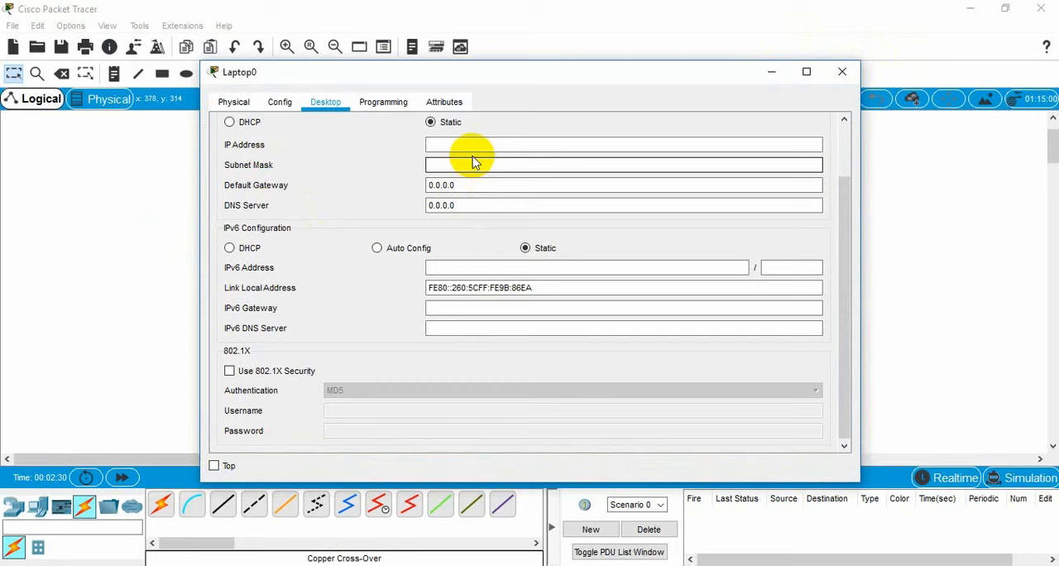
pyautogui.write('192.167.1.2')
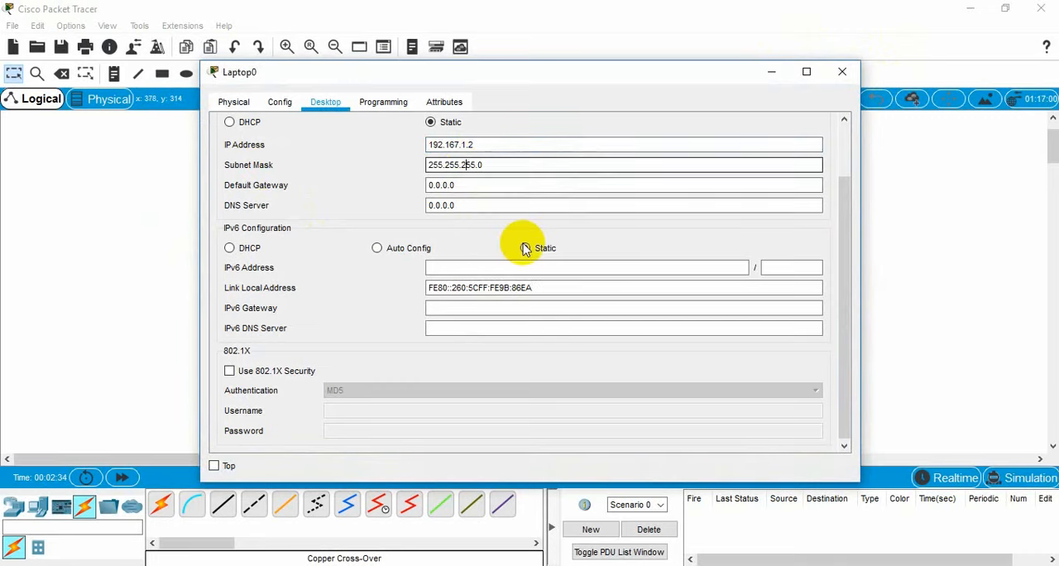
pyautogui.click(524, 248)
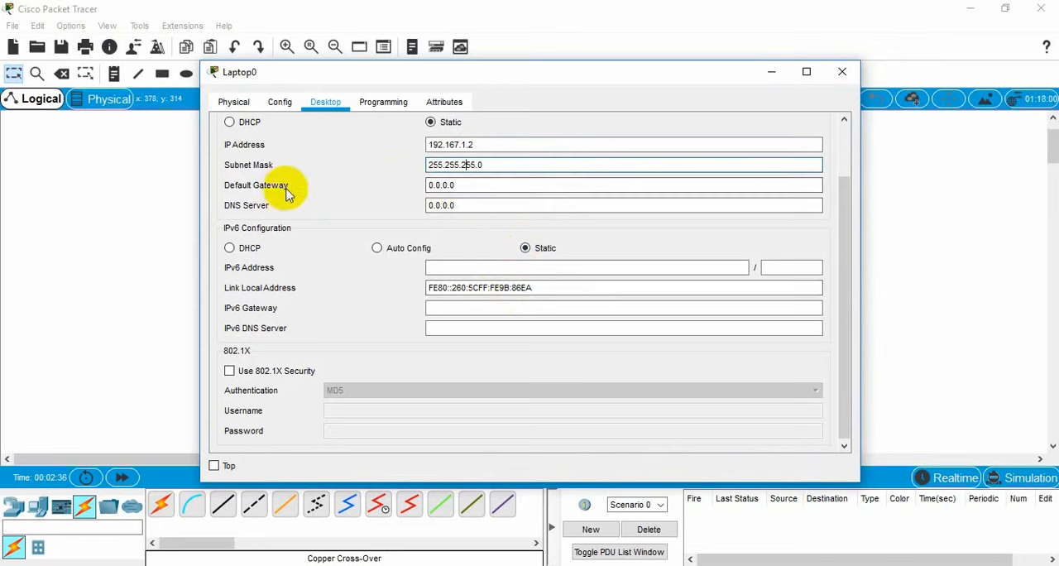
pyautogui.click(624, 186)
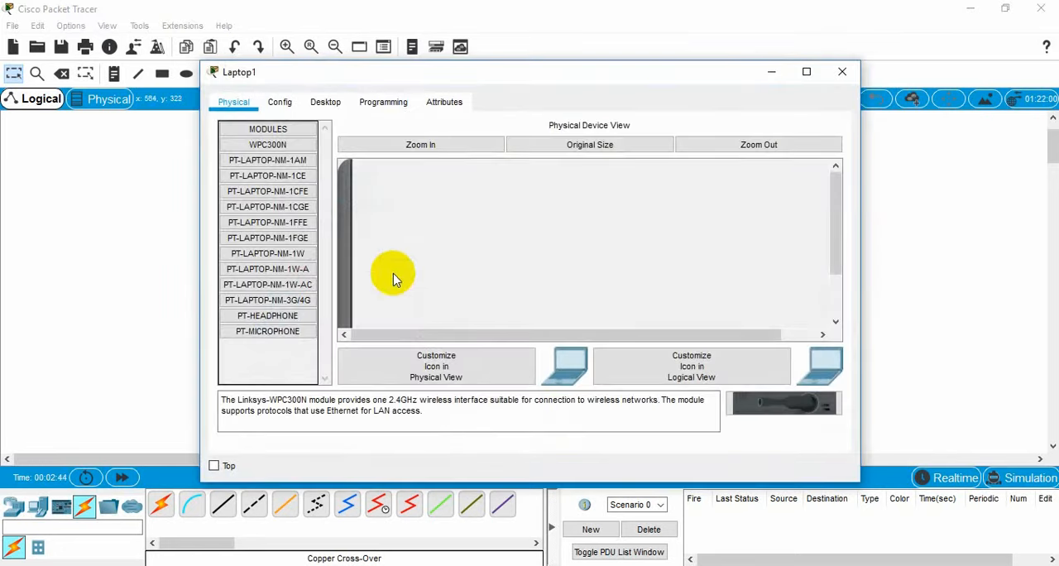
# - Give Laptop1 static IP 192.167.2.2 with mask 255.255.255.0 and close its window
pyautogui.click(324, 103)
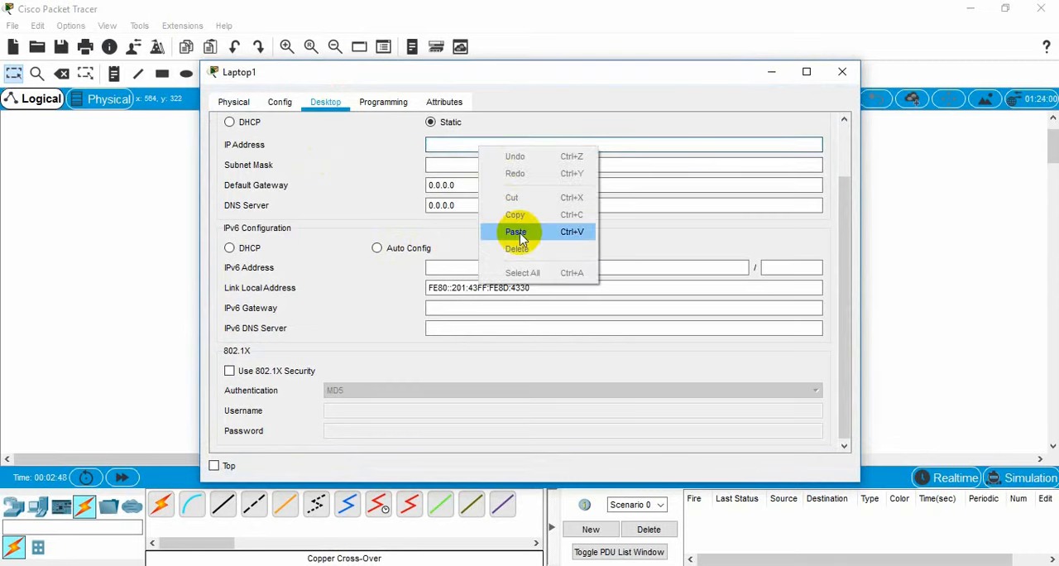
pyautogui.click(517, 231)
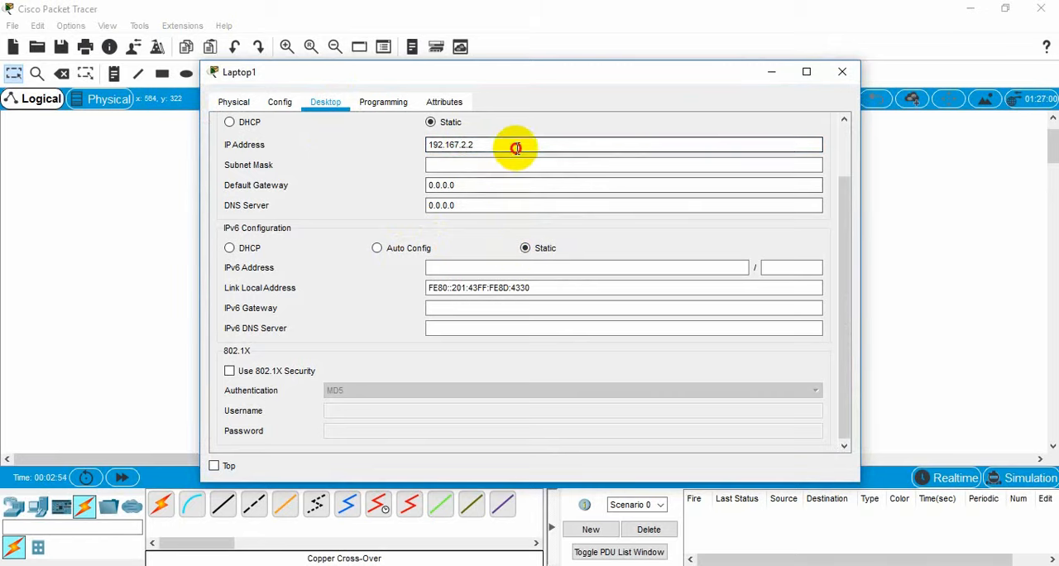
pyautogui.write('255.255.255.0')
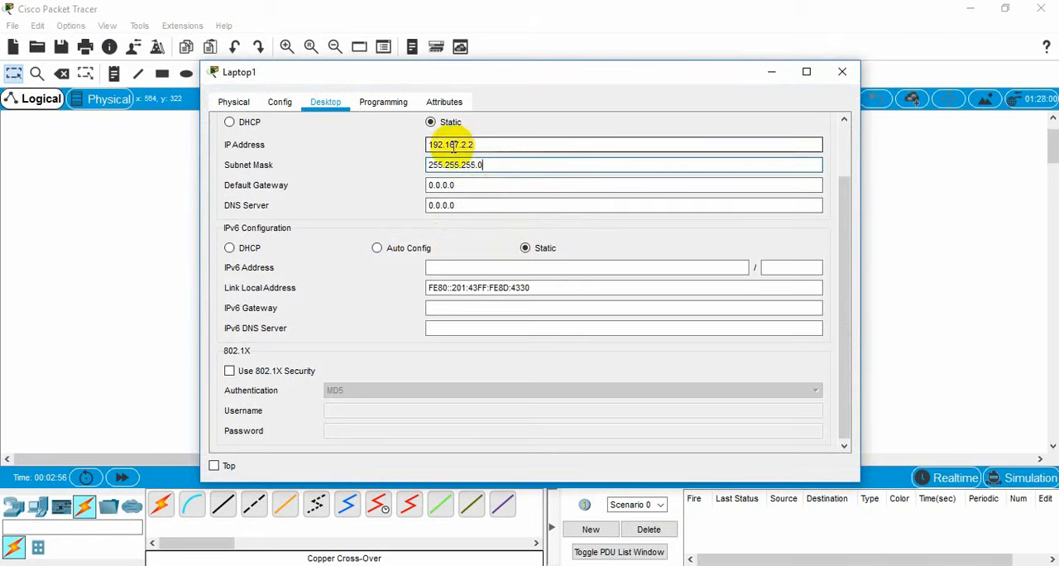
pyautogui.click(476, 166)
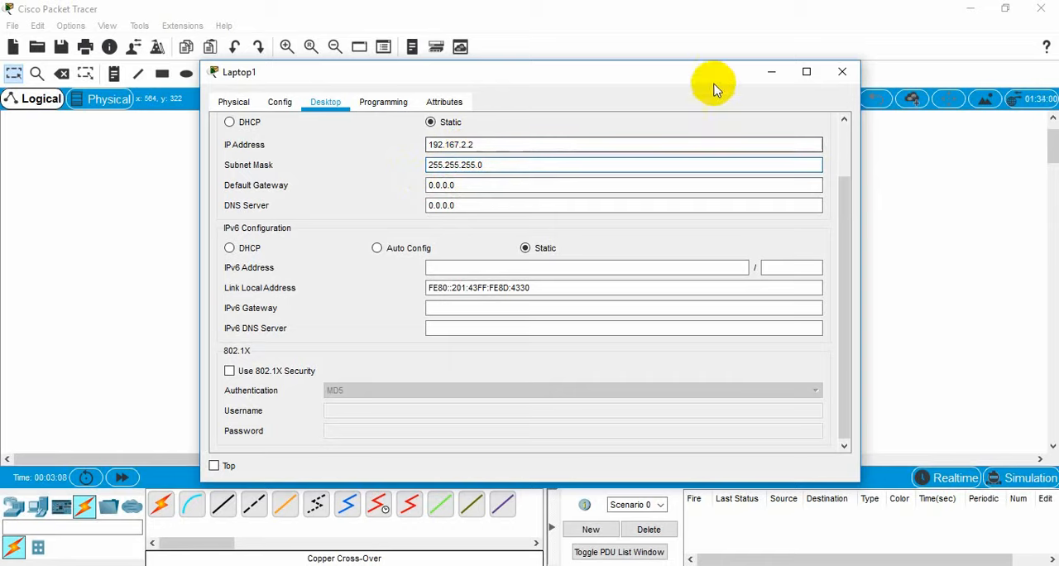
pyautogui.click(840, 71)
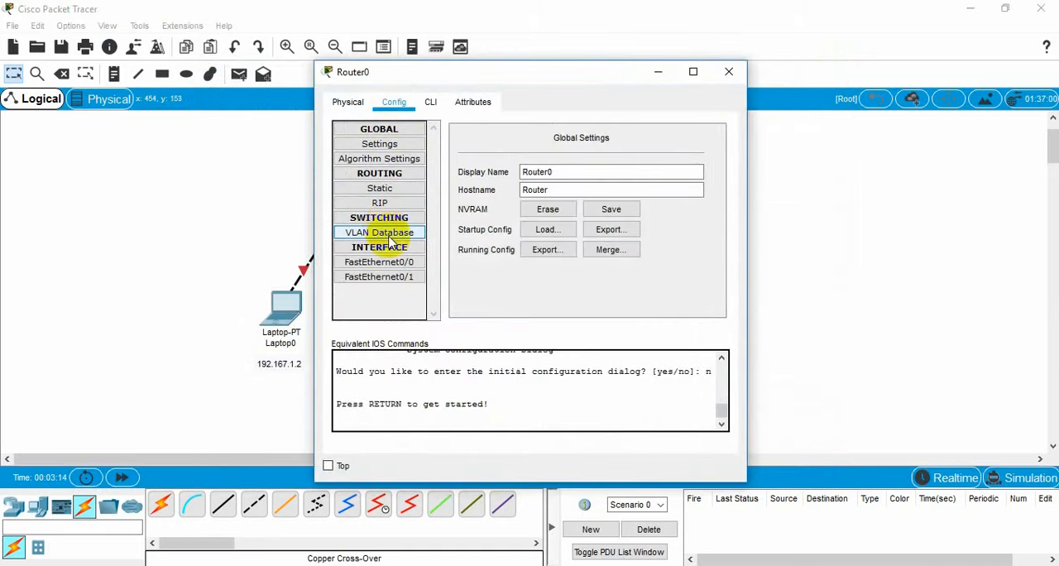
# - Turn Router0's FastEthernet0/0 on with IP 192.167.1.1 and mask 255.255.255.0
pyautogui.click(379, 262)
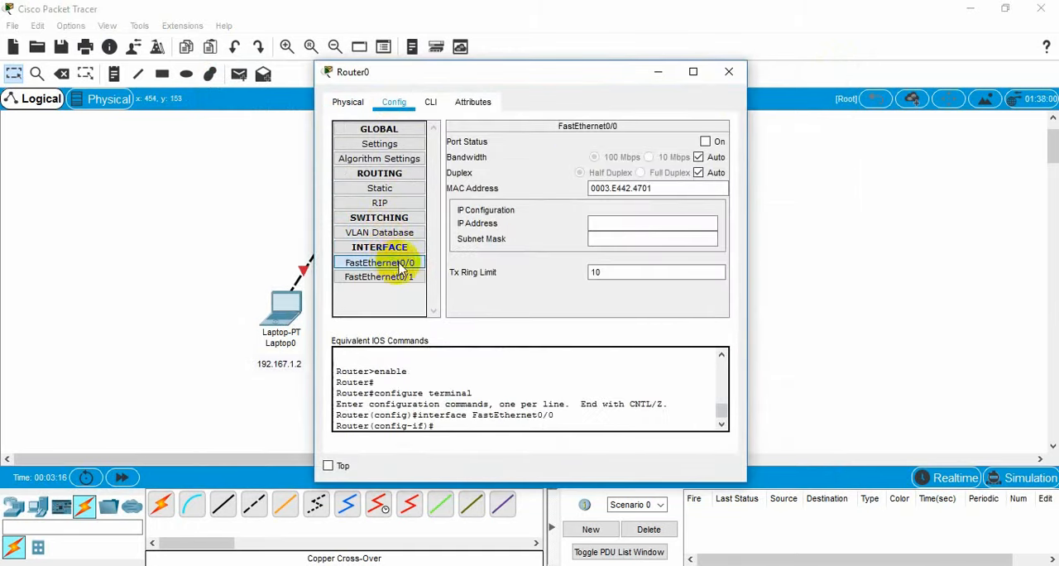
pyautogui.click(705, 140)
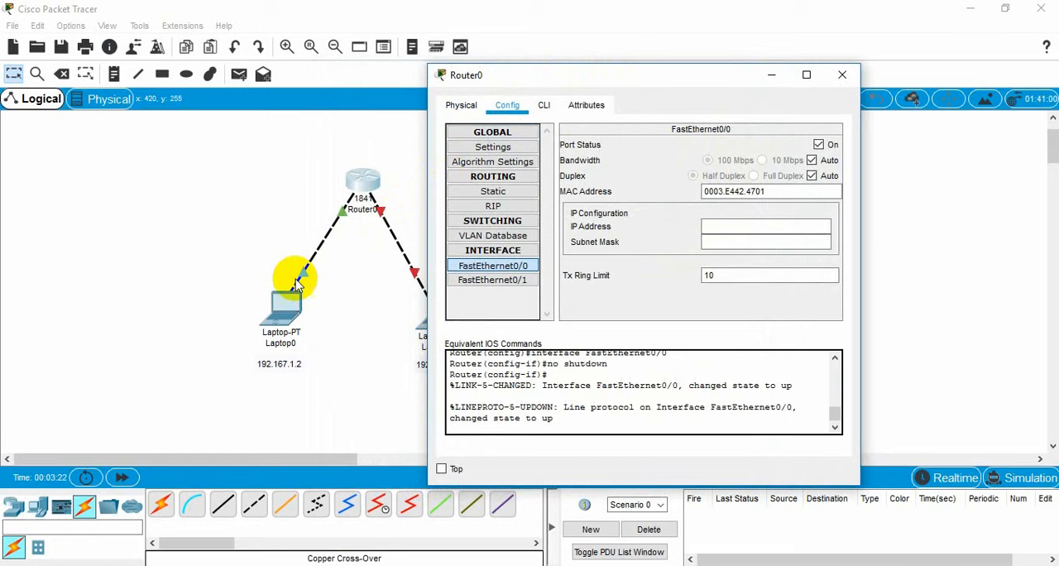
pyautogui.moveTo(814, 147)
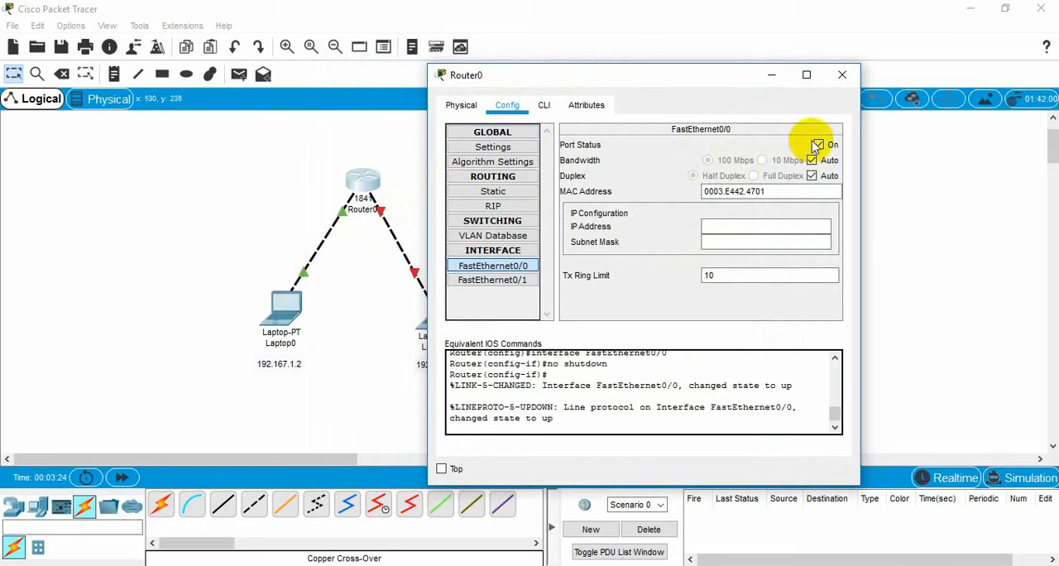
pyautogui.rightClick(764, 225)
pyautogui.write('192.167.1.1')
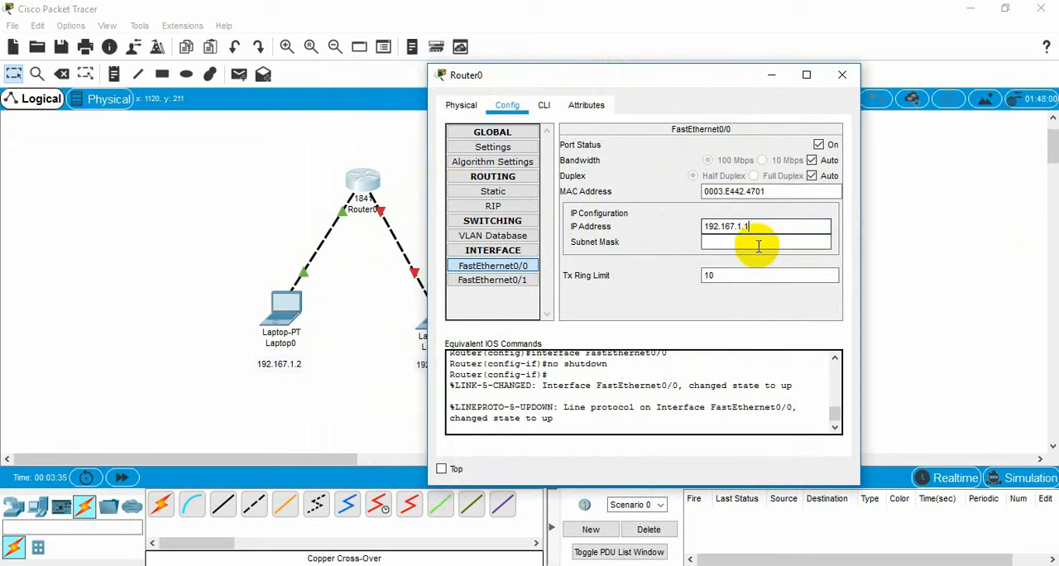
pyautogui.click(840, 74)
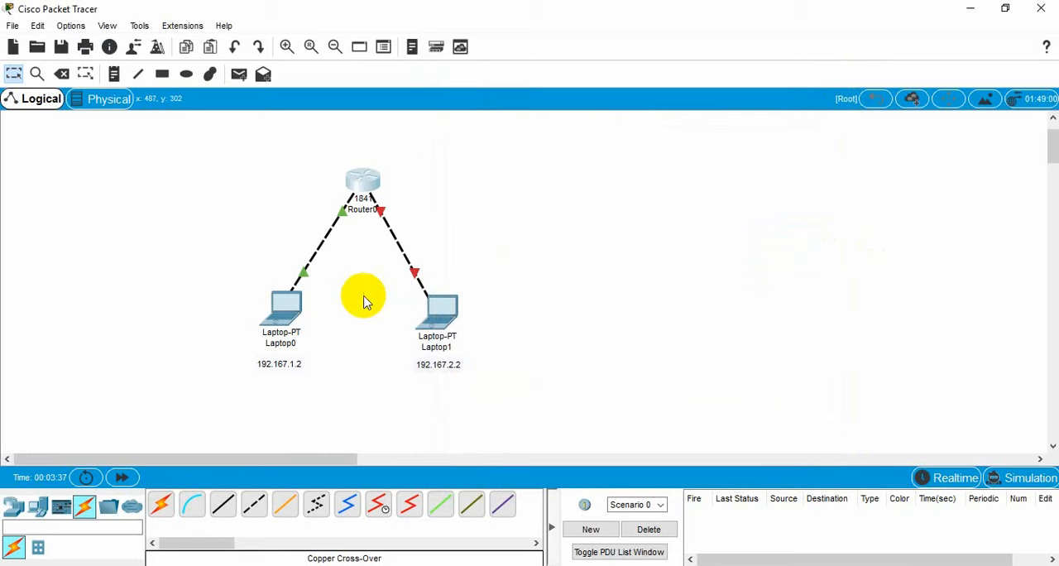
pyautogui.doubleClick(362, 180)
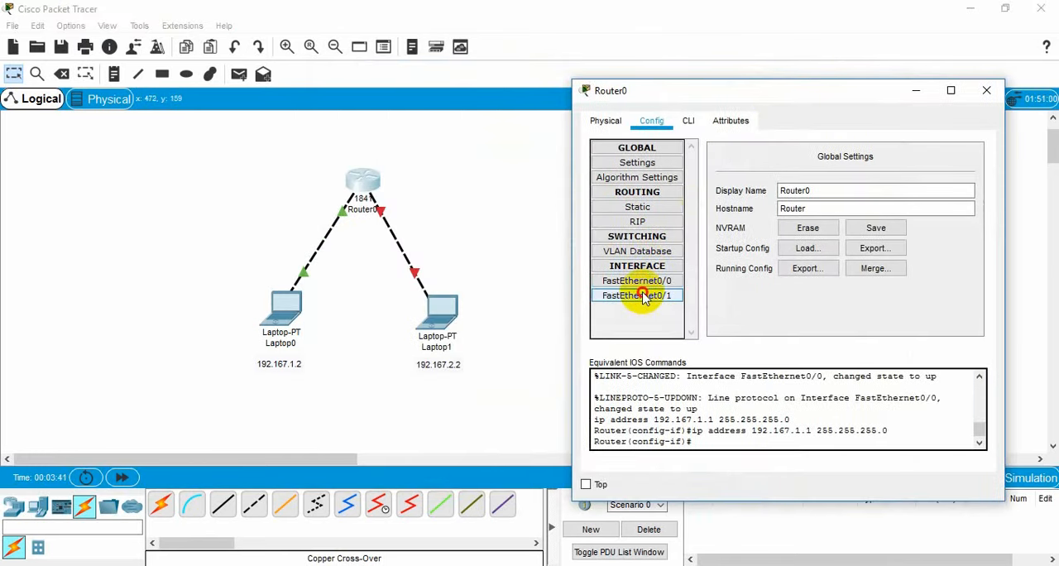
# - Turn FastEthernet0/1 on and enter IP 192.167.2.1 with mask 255.255.255.0
pyautogui.click(635, 294)
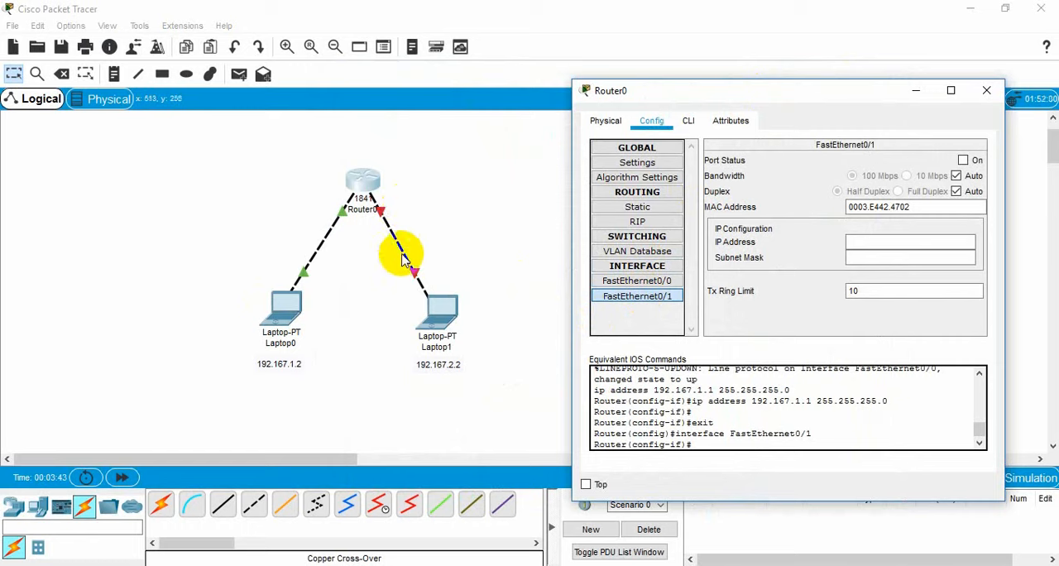
pyautogui.click(963, 161)
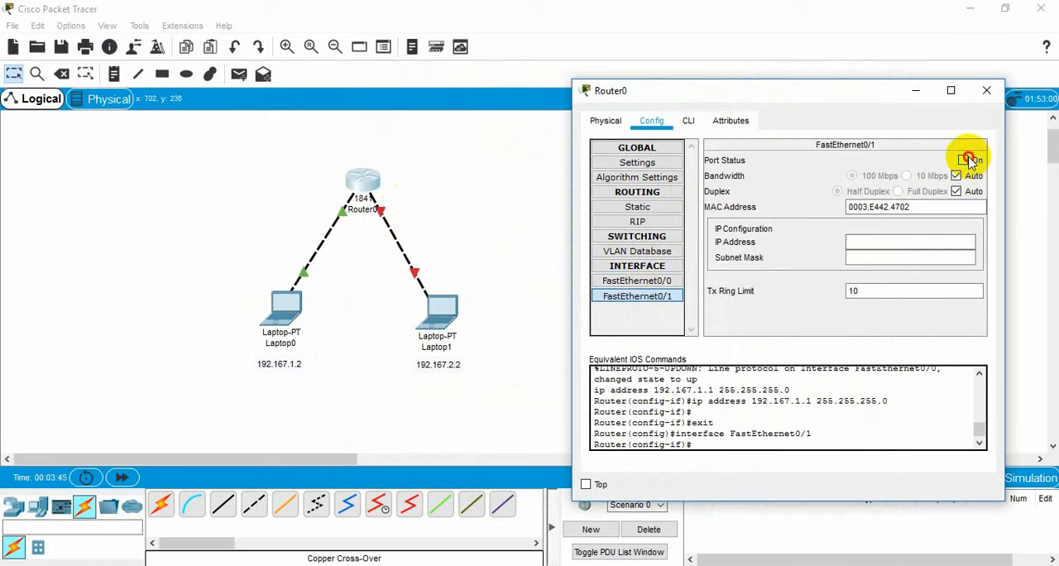
pyautogui.click(963, 160)
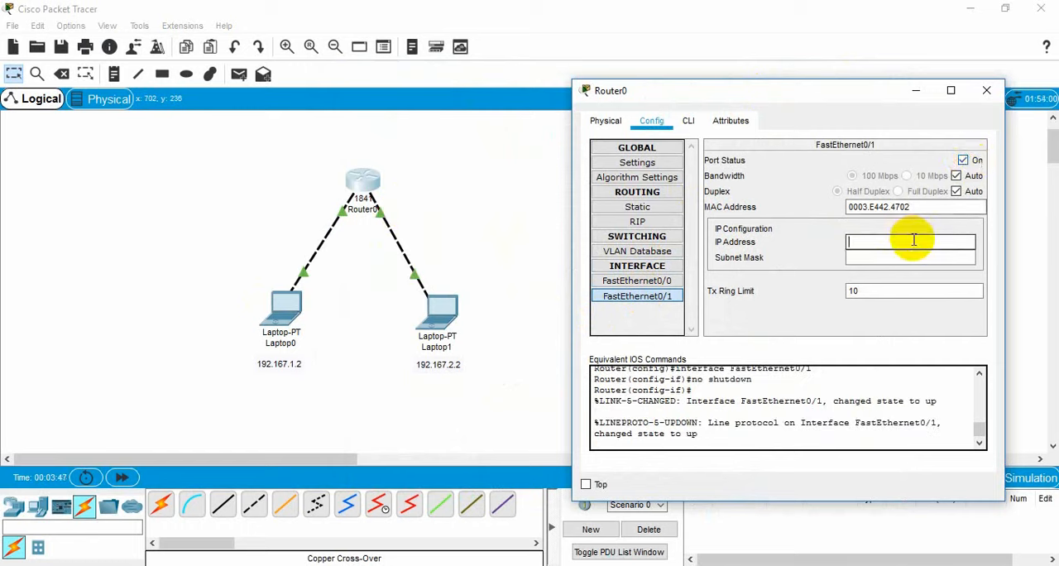
pyautogui.write('192.167.1.2')
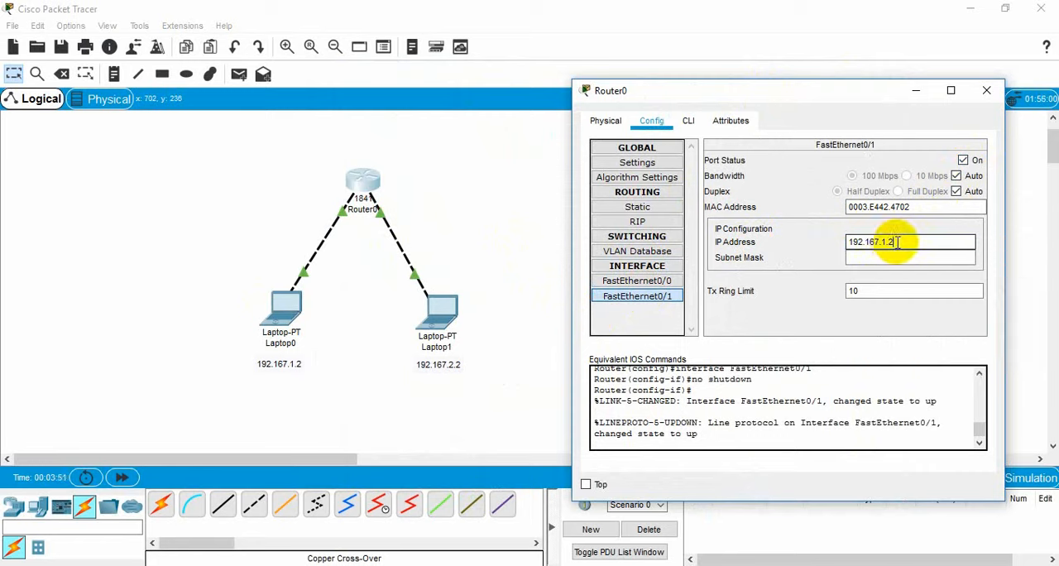
pyautogui.press('BackSpace')
pyautogui.write('2.')
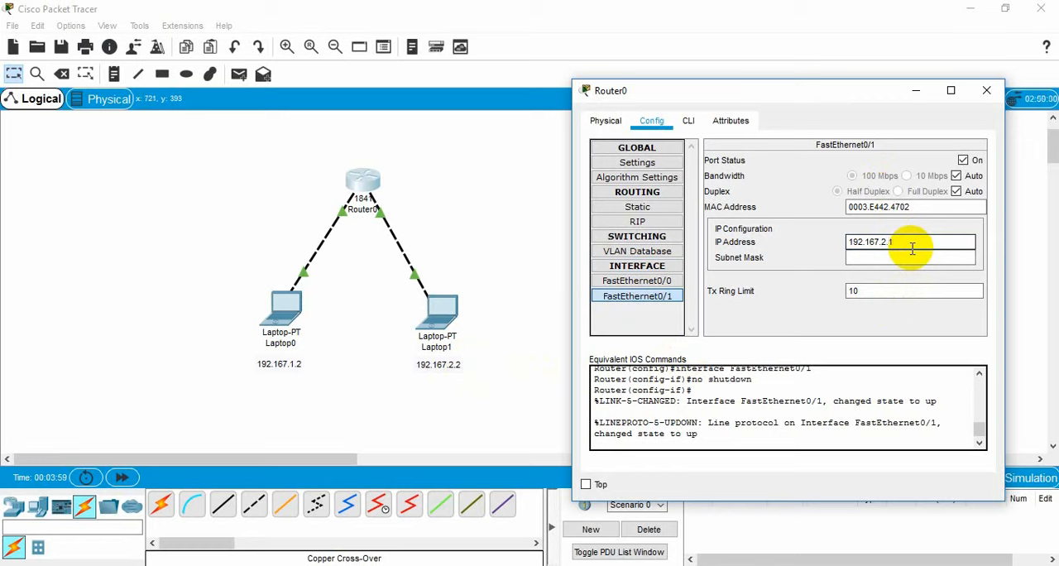
pyautogui.write('255.255.255.0')
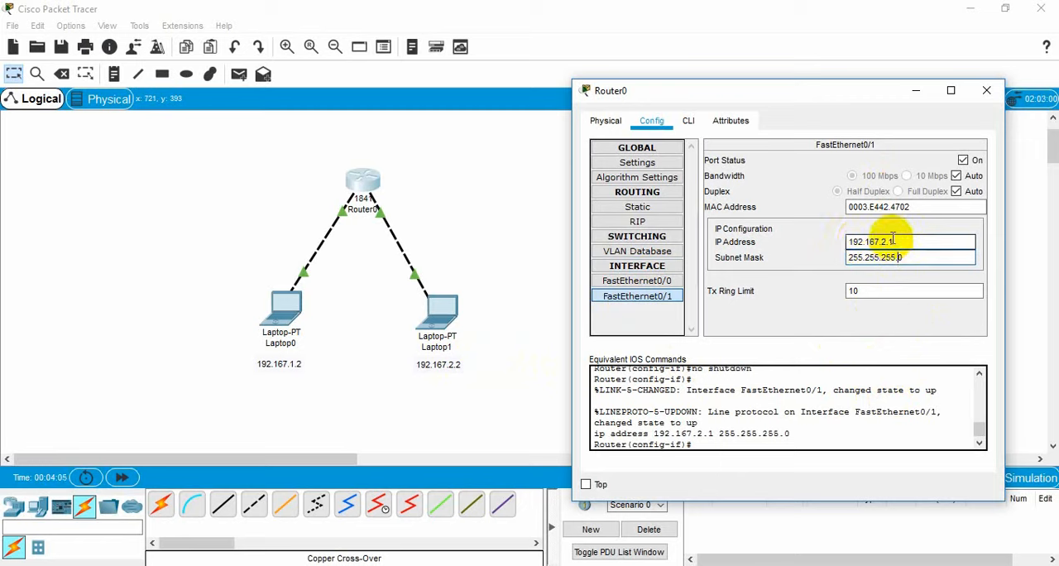
# - Recheck FastEthernet0/0, apply the FastEthernet0/1 address and close the router window
pyautogui.click(636, 281)
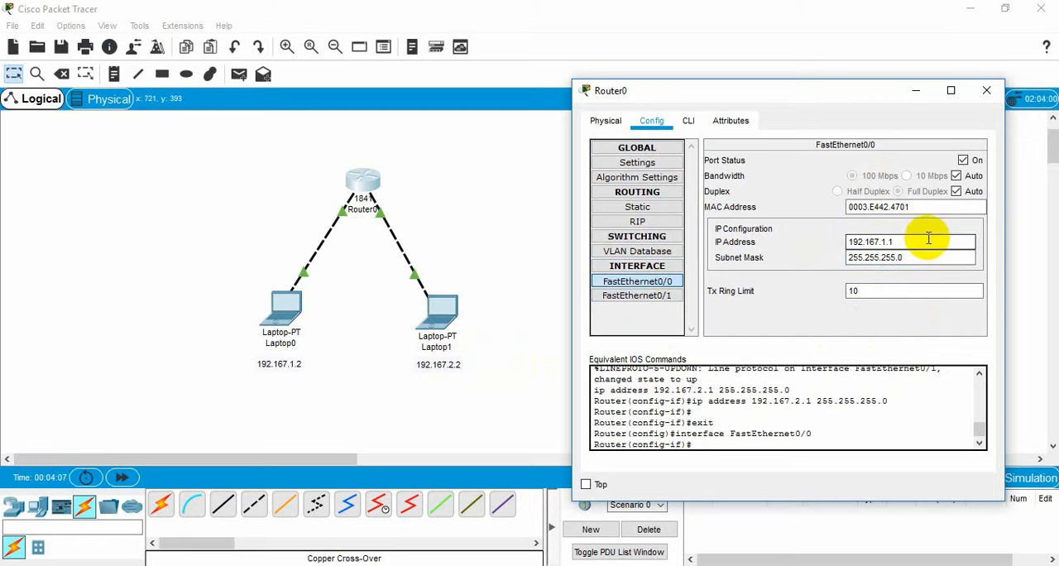
pyautogui.click(885, 242)
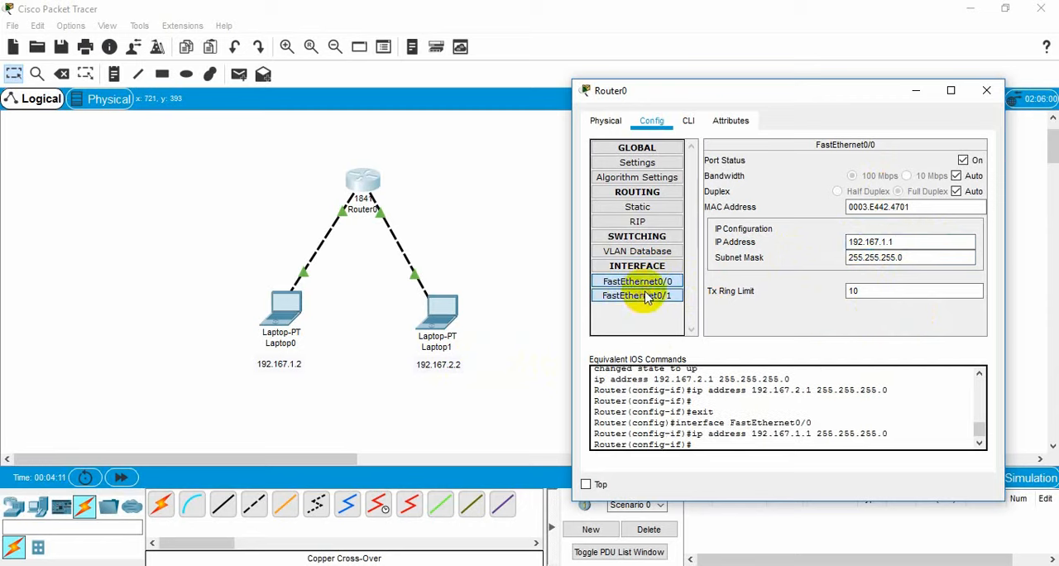
pyautogui.click(637, 294)
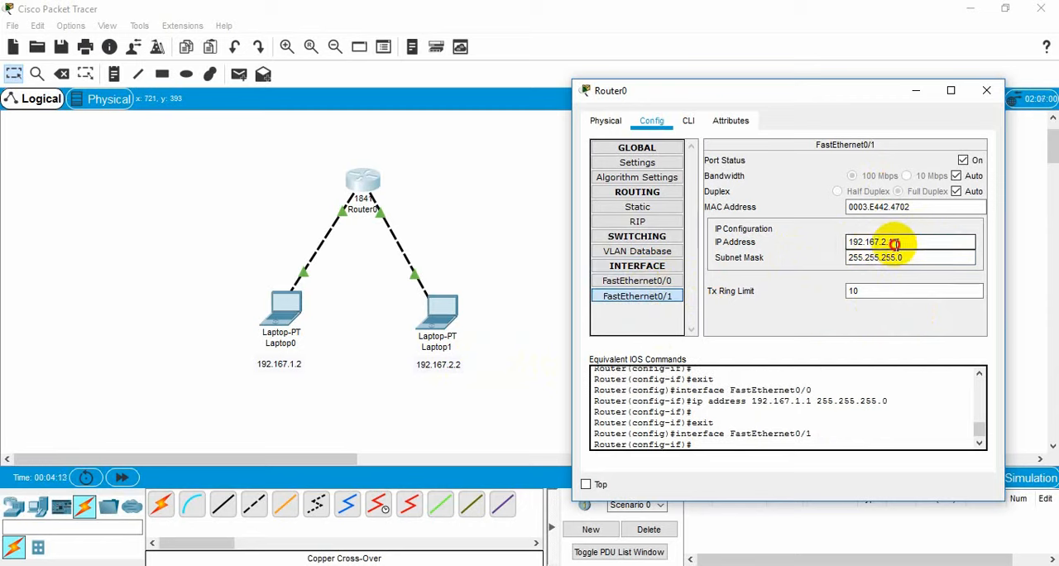
pyautogui.click(986, 90)
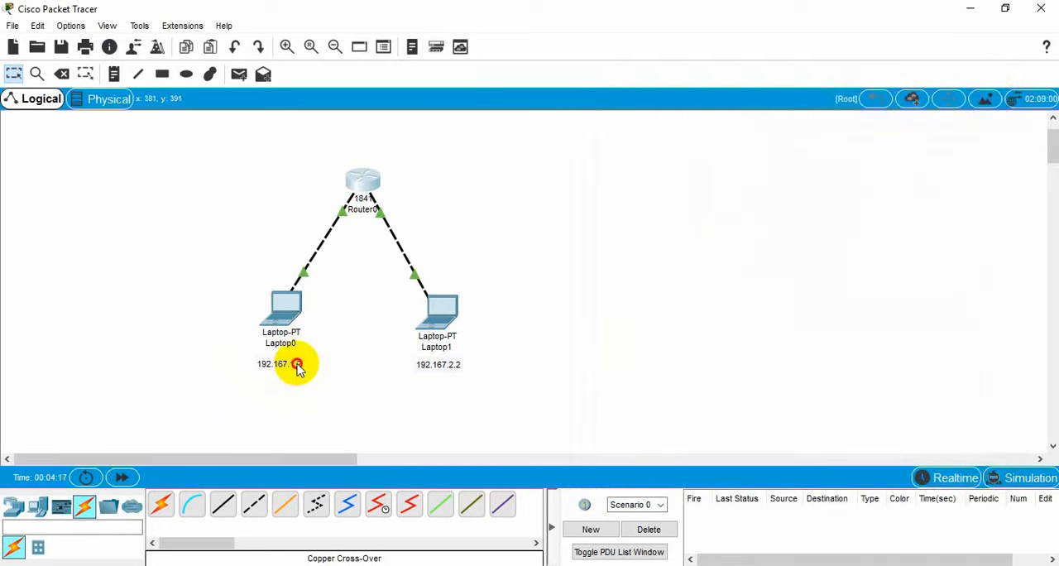
# - Set Laptop0's default gateway to 192.167.1.1 and close its settings window
pyautogui.doubleClick(274, 363)
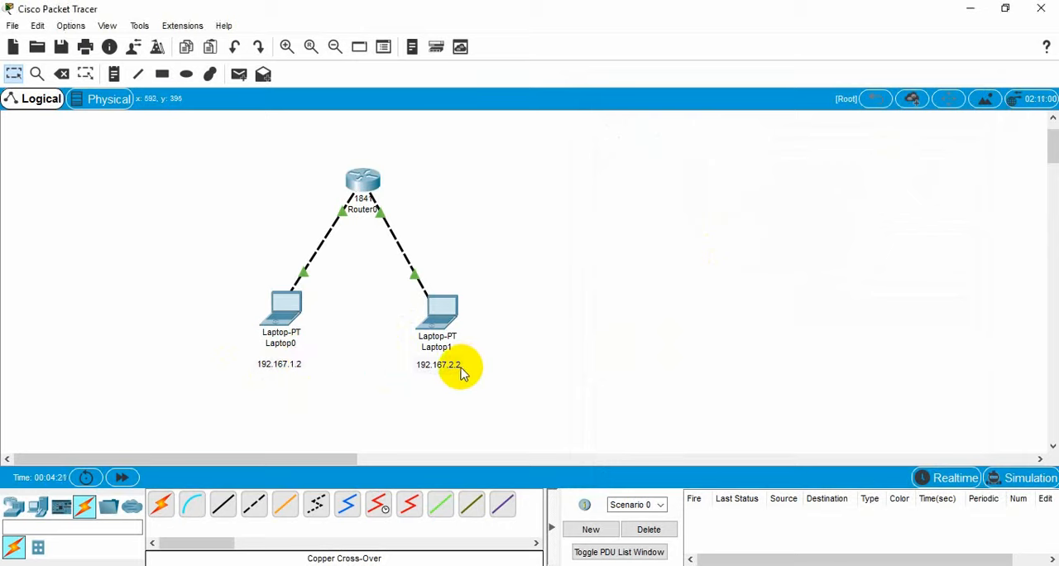
pyautogui.doubleClick(278, 364)
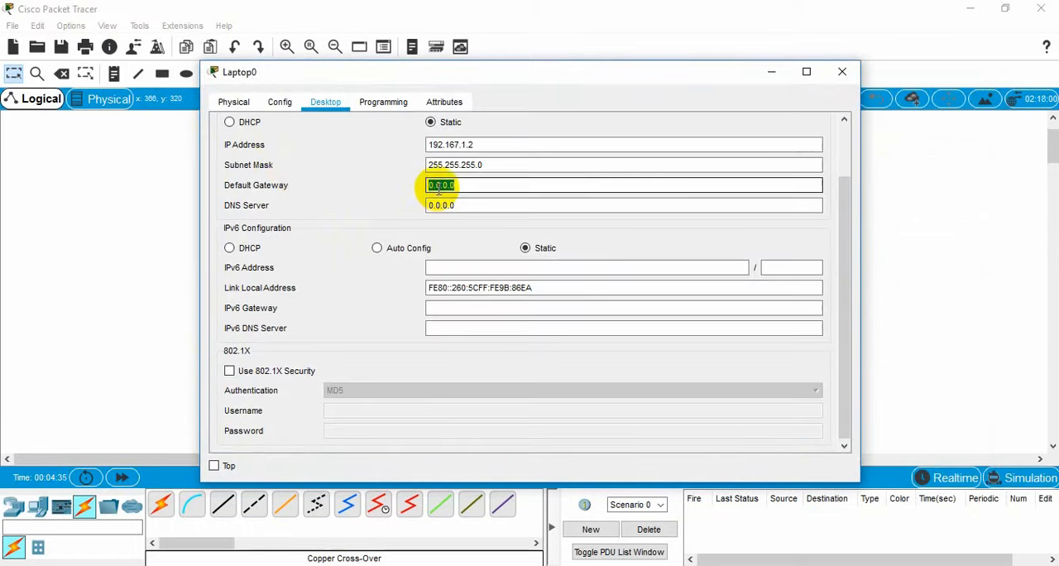
pyautogui.write('192.167.1.2')
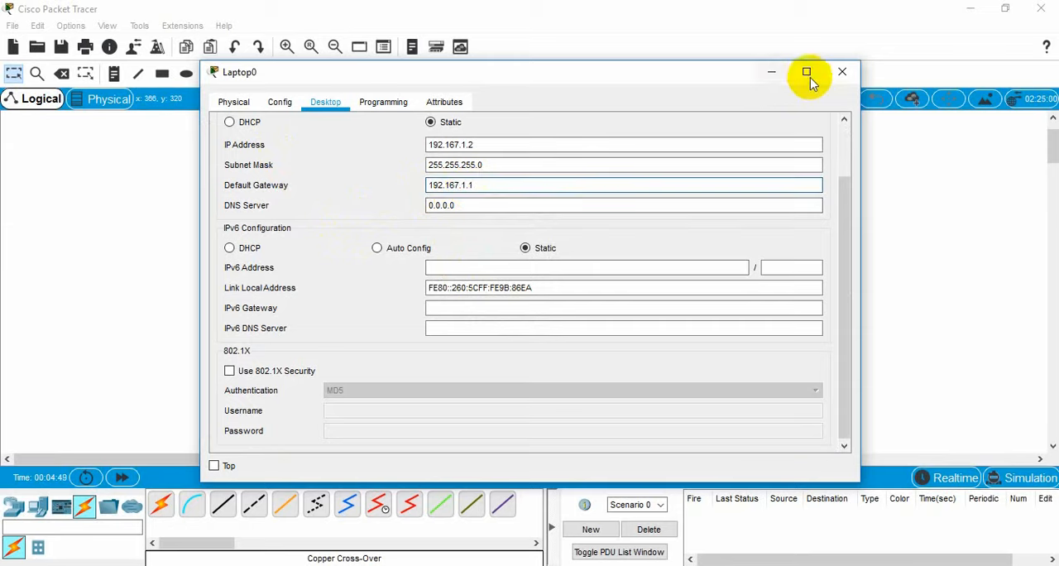
pyautogui.click(841, 73)
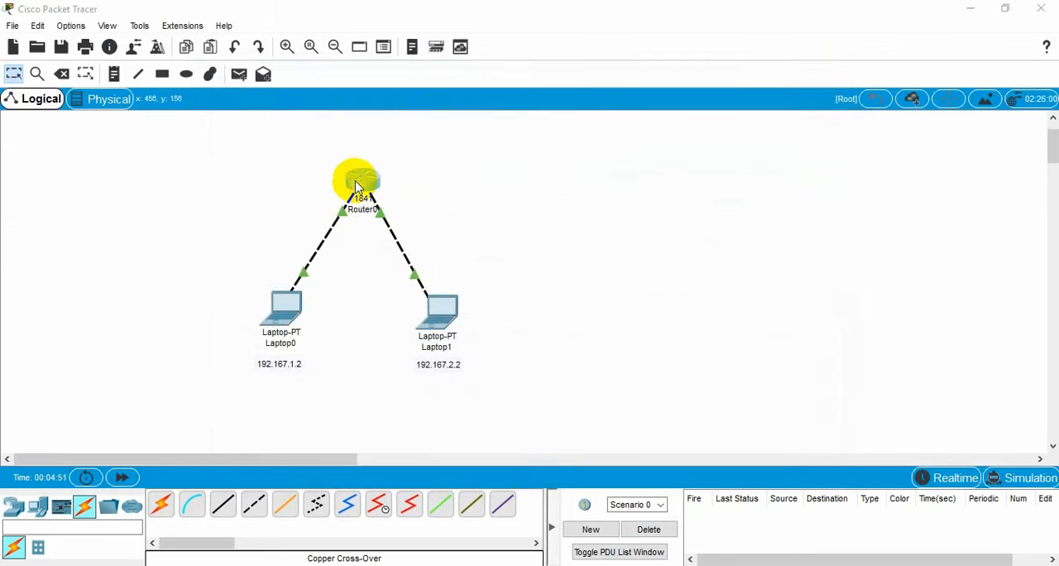
# - Copy Router0's FastEthernet0/1 address 192.167.2.1 from its Config and close it
pyautogui.doubleClick(356, 179)
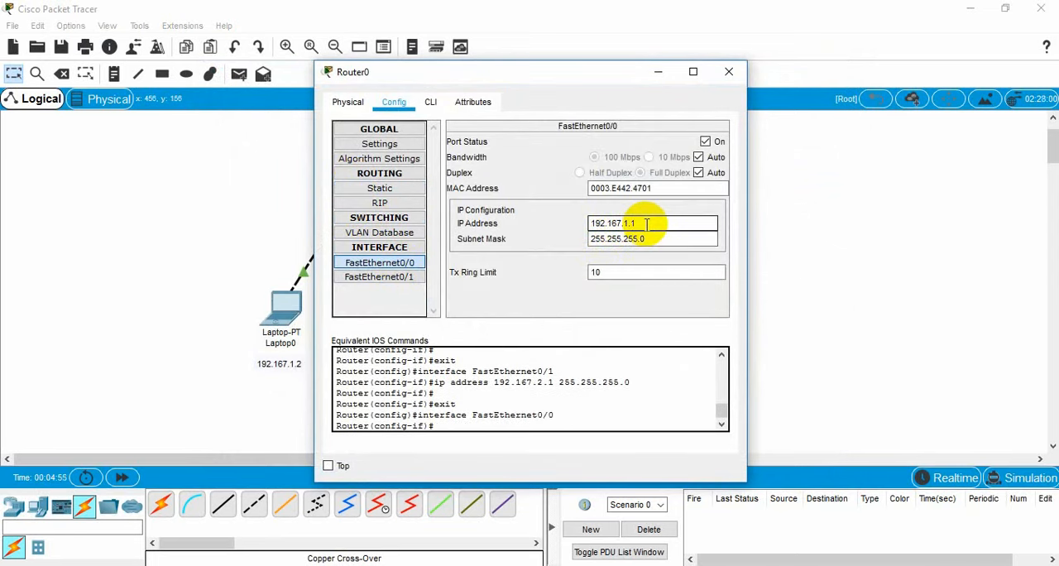
pyautogui.click(728, 71)
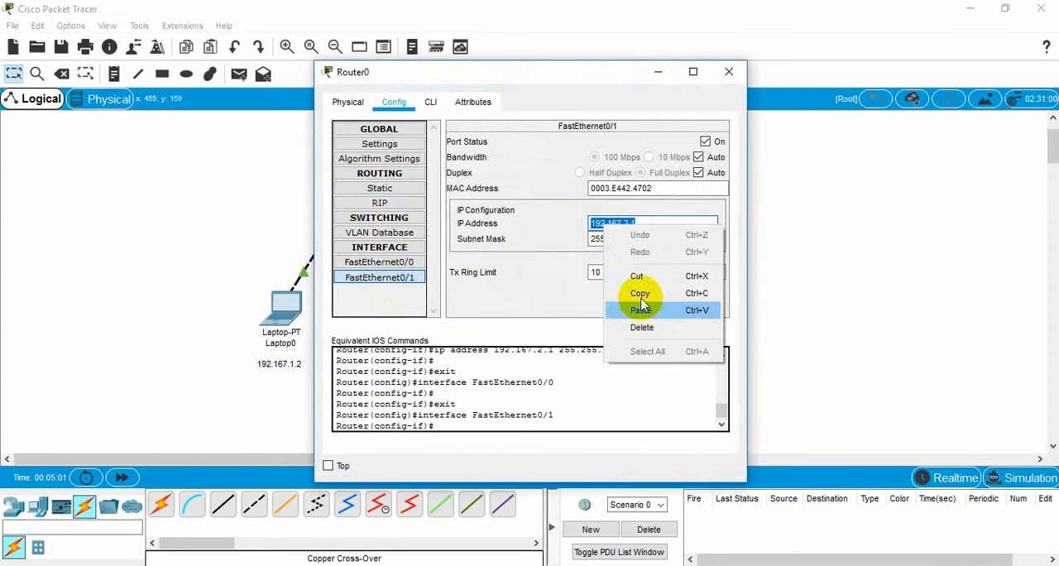
pyautogui.click(639, 309)
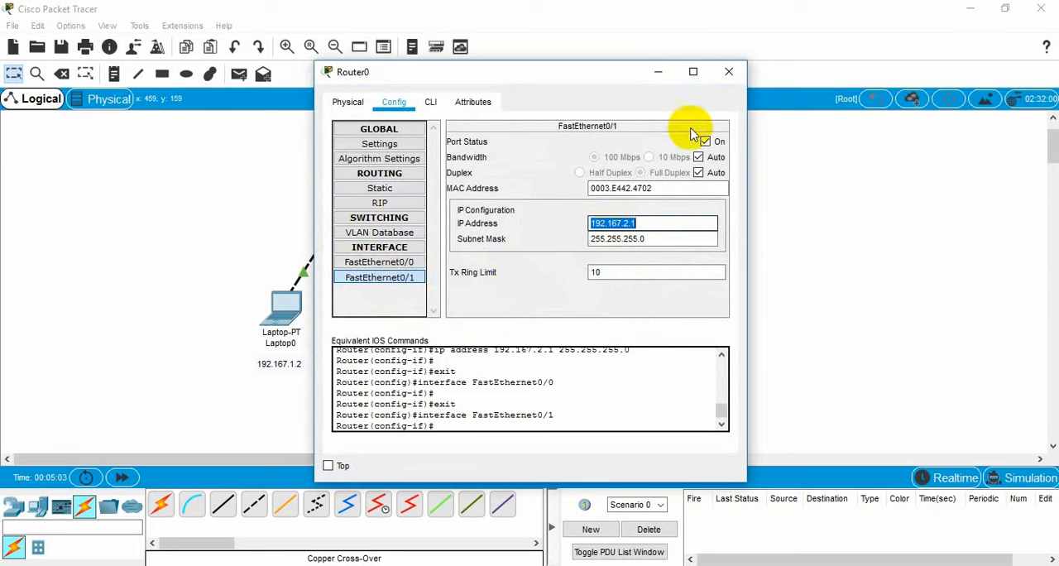
pyautogui.click(728, 72)
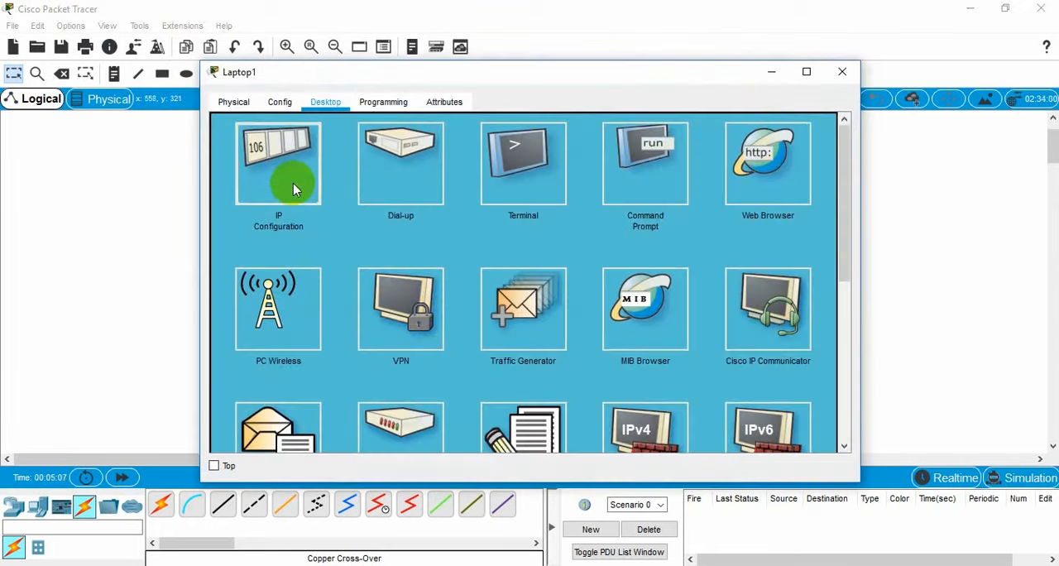
# - Set Laptop1's default gateway to 192.167.2.1 and close its settings window
pyautogui.click(278, 163)
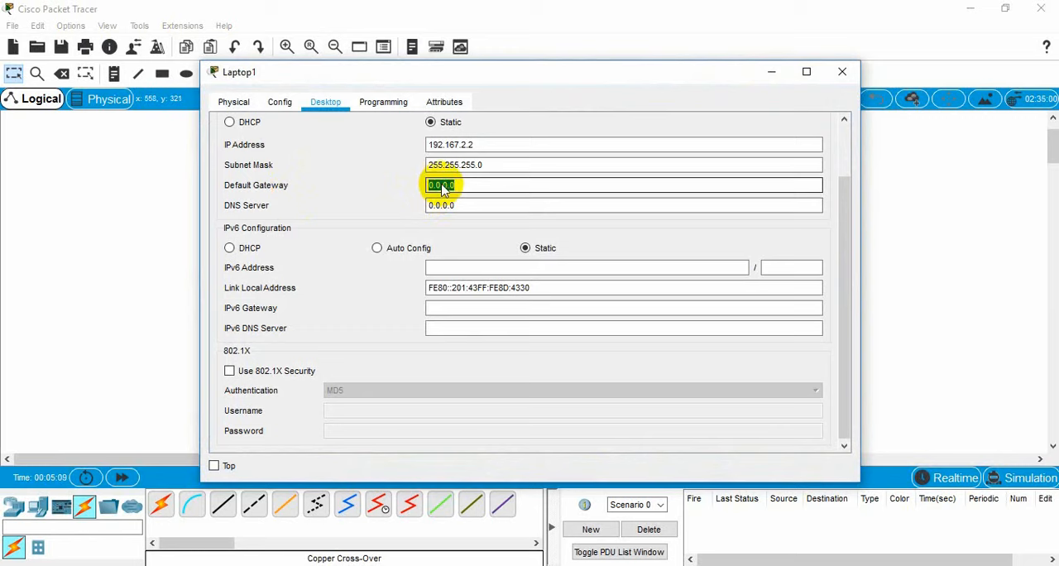
pyautogui.write('192.167.2.1')
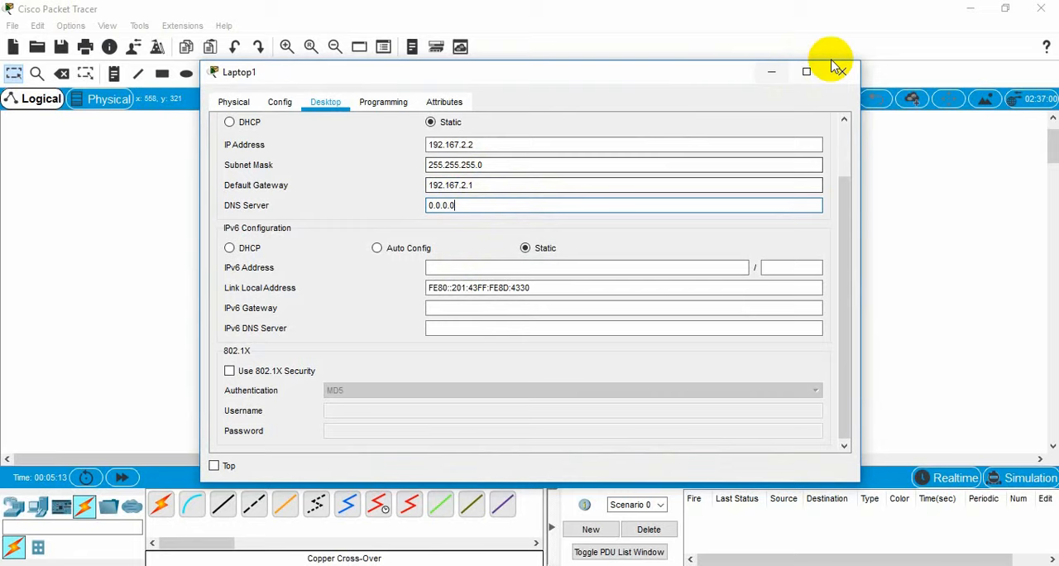
pyautogui.click(837, 71)
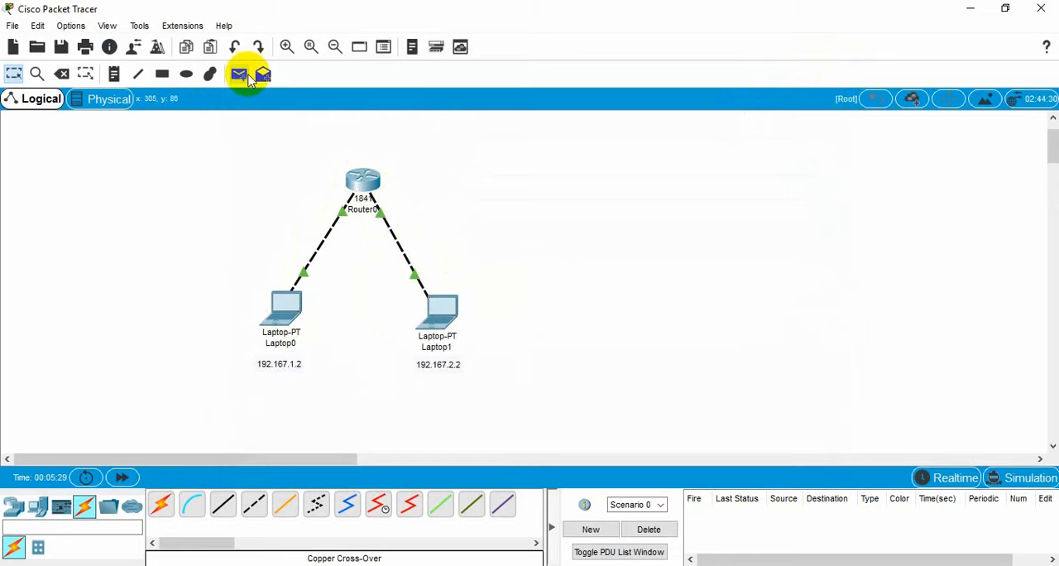
# - Create a simple PDU from Laptop0 to Laptop1 and enter Simulation mode
pyautogui.click(289, 301)
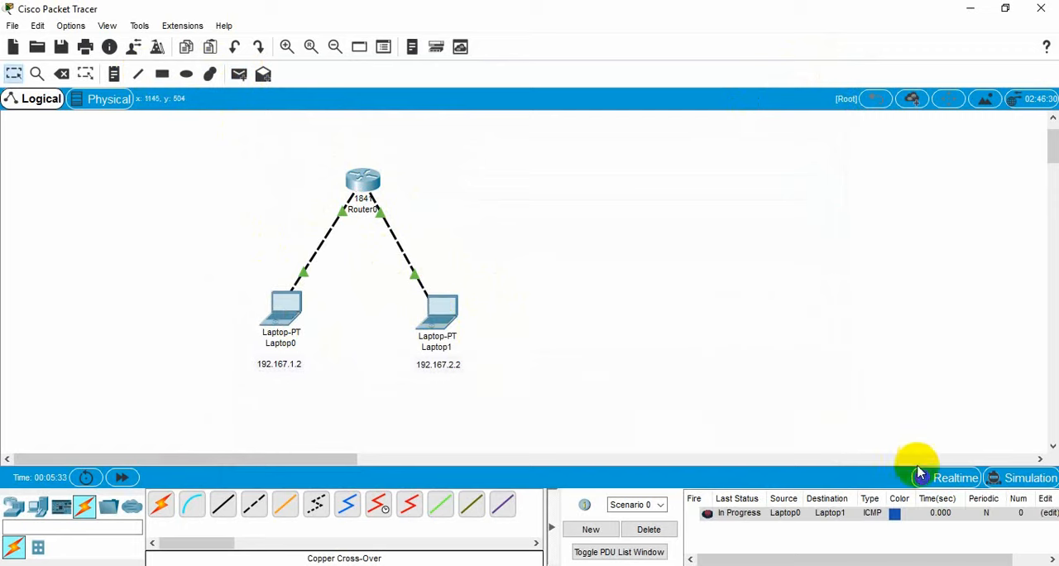
pyautogui.click(1030, 477)
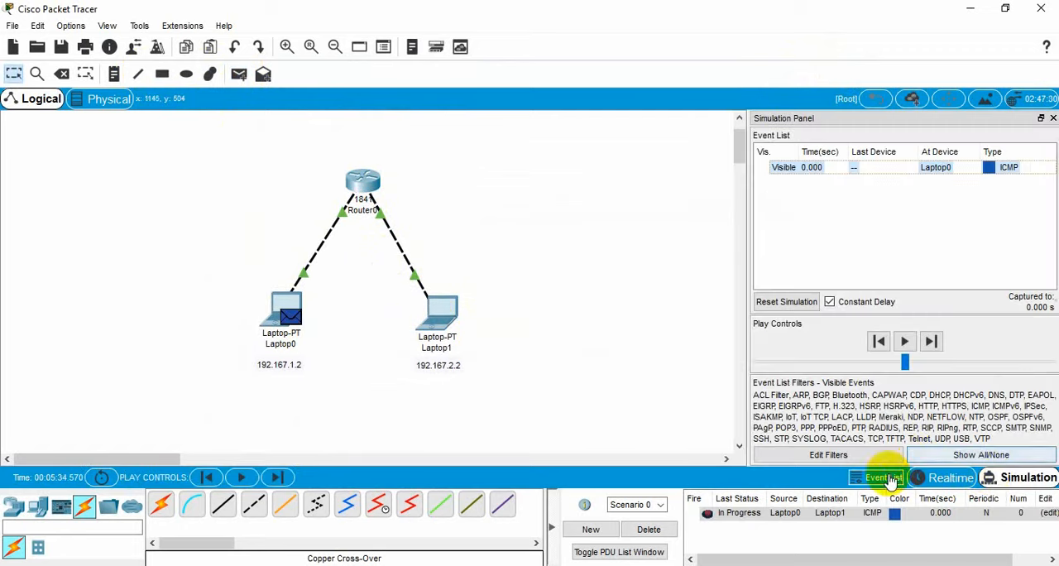
pyautogui.click(903, 341)
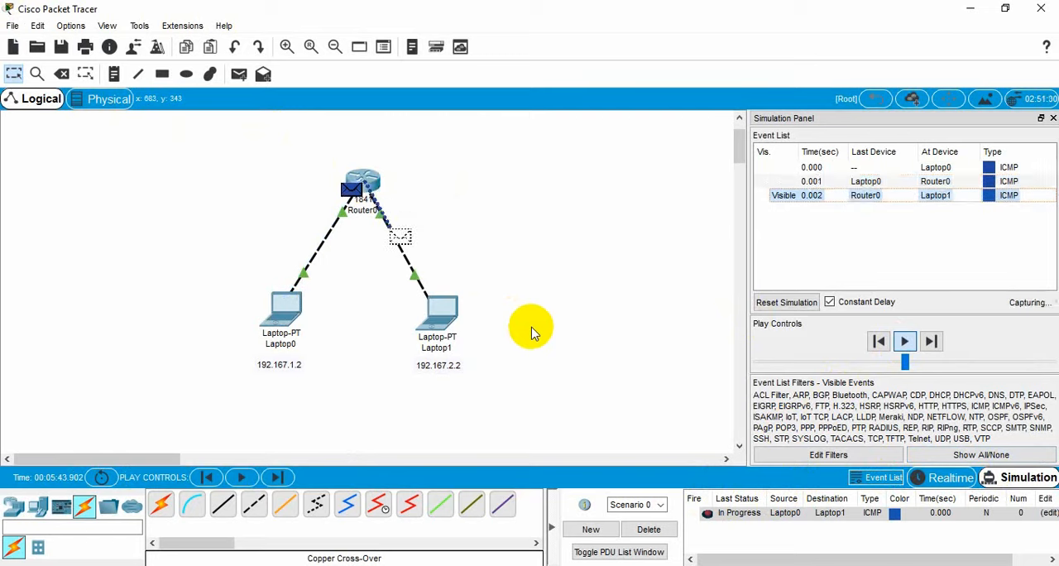
# - Capture/Forward the ICMP ping through Router0 until it reports Successful
pyautogui.click(904, 341)
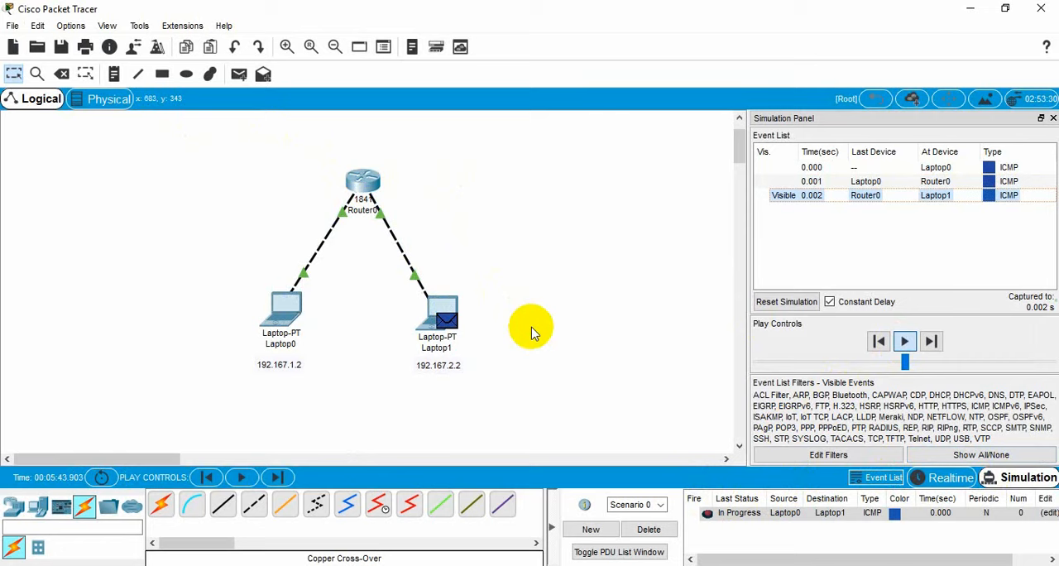
pyautogui.click(903, 341)
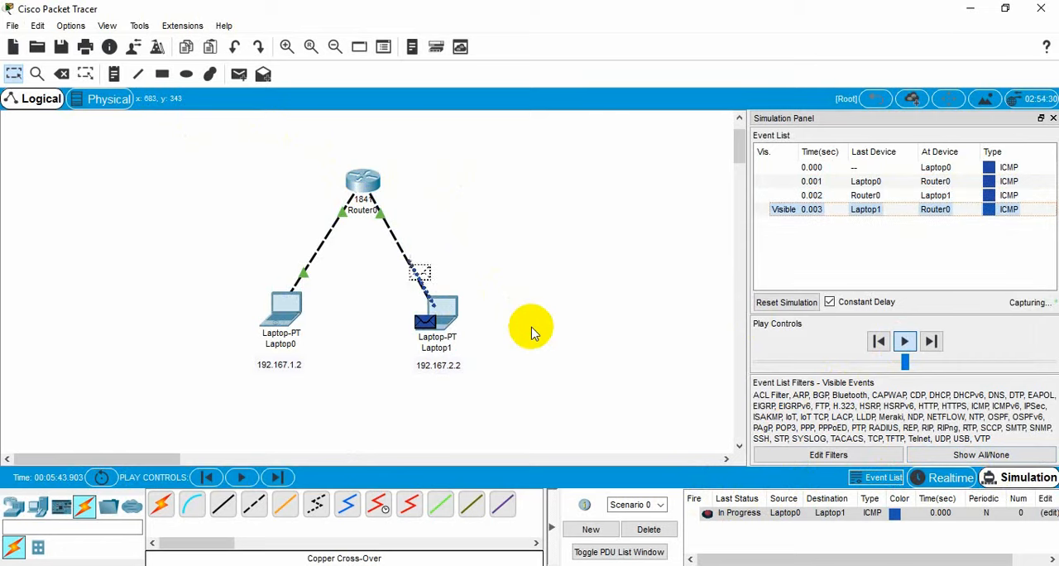
pyautogui.click(903, 341)
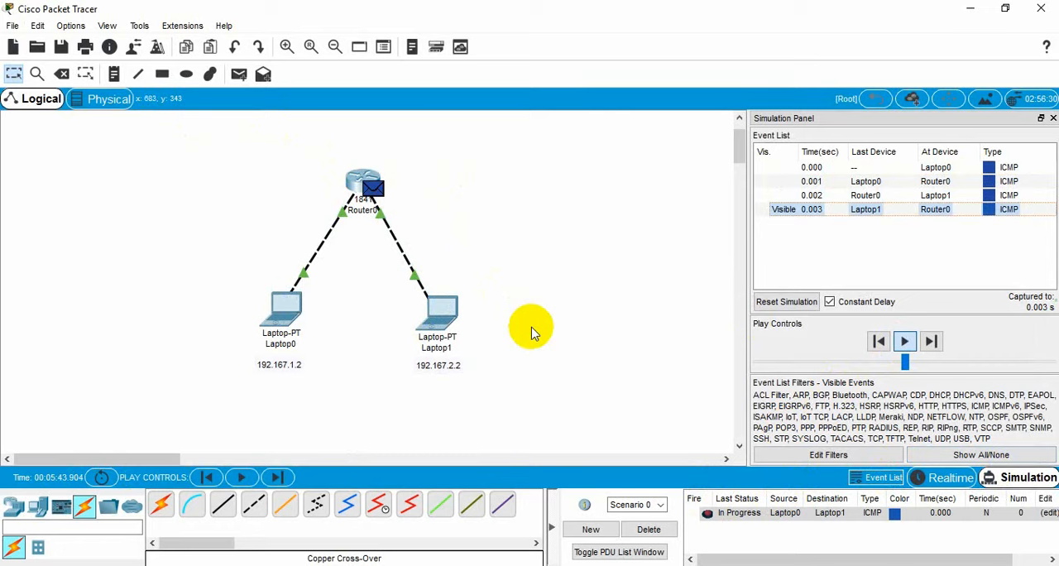
pyautogui.click(903, 341)
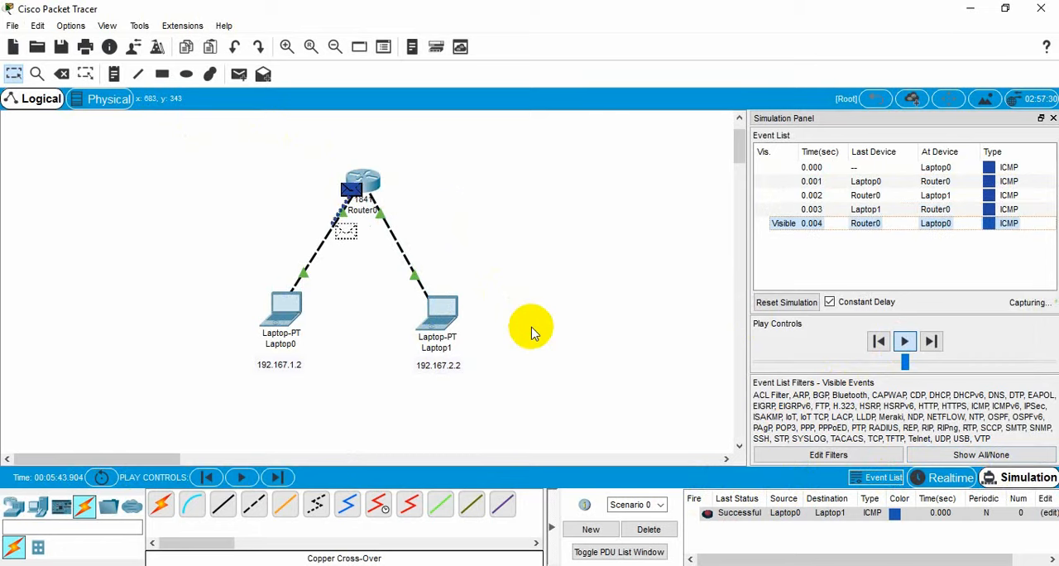
pyautogui.click(904, 341)
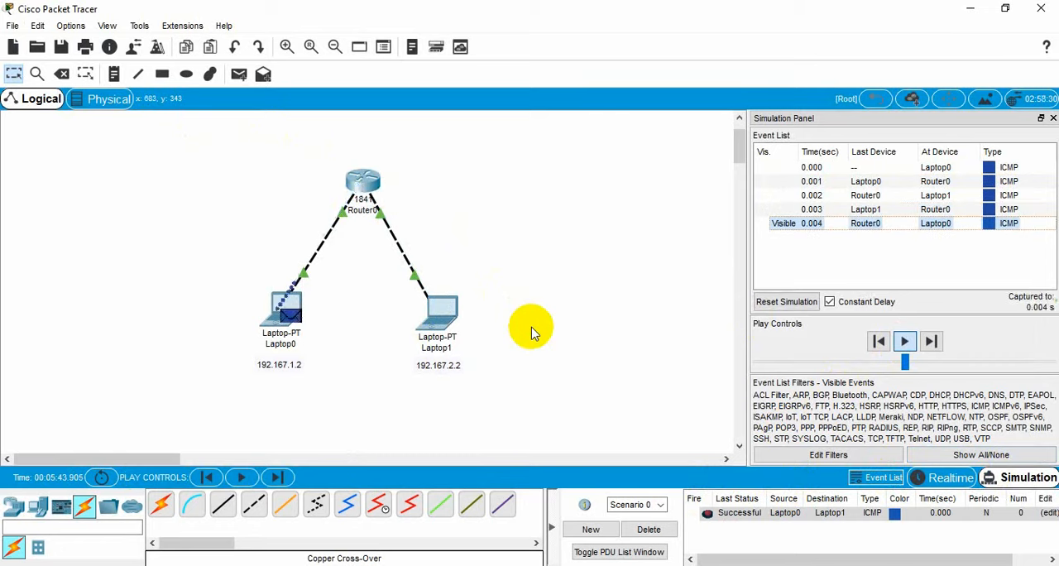